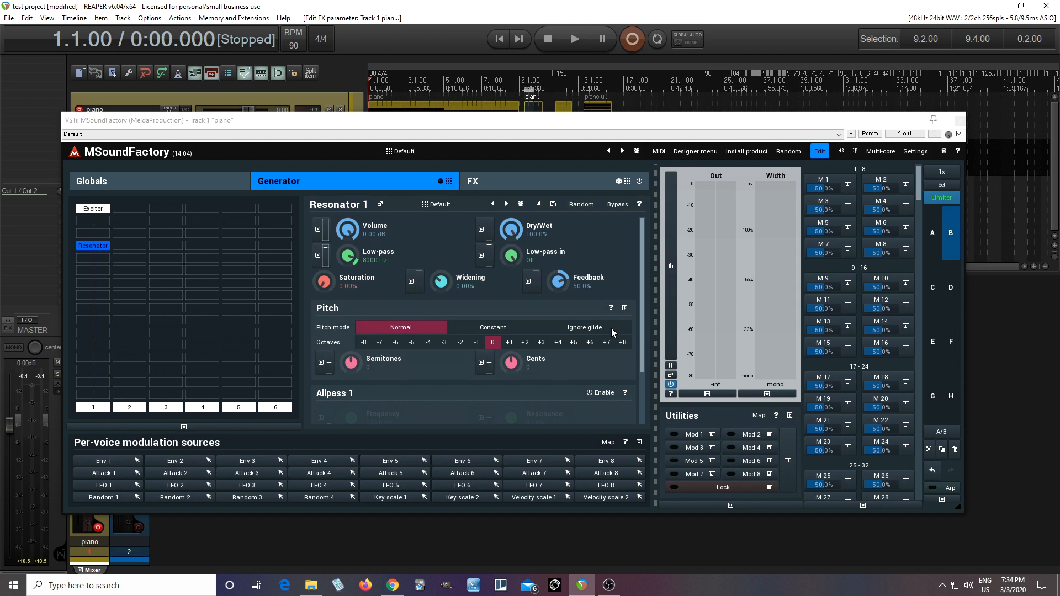
mouse_move(629, 344)
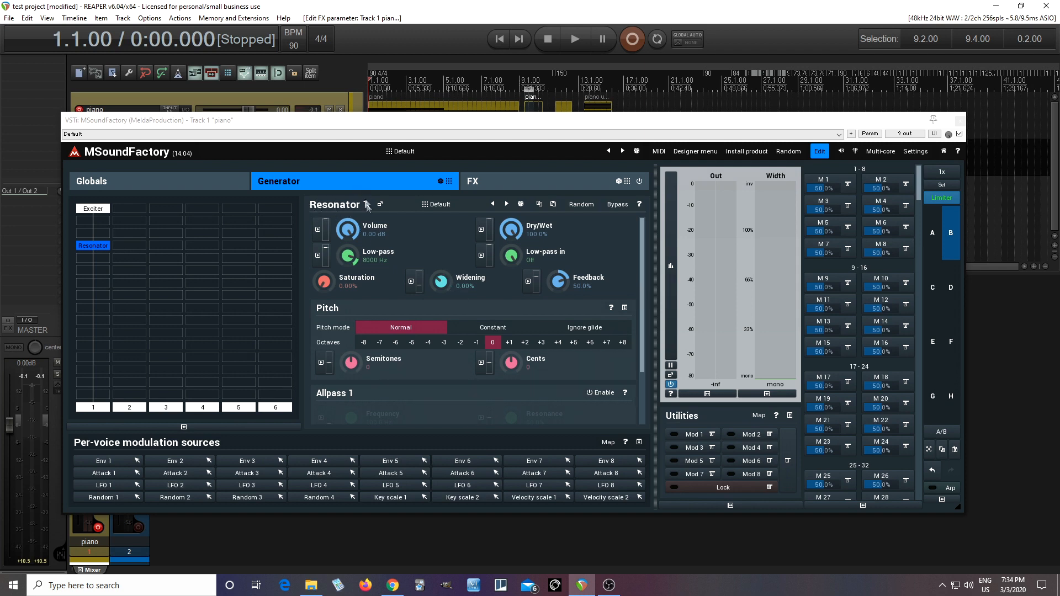
- Review the exciter's oscillator settings and close its window
left_click(93, 209)
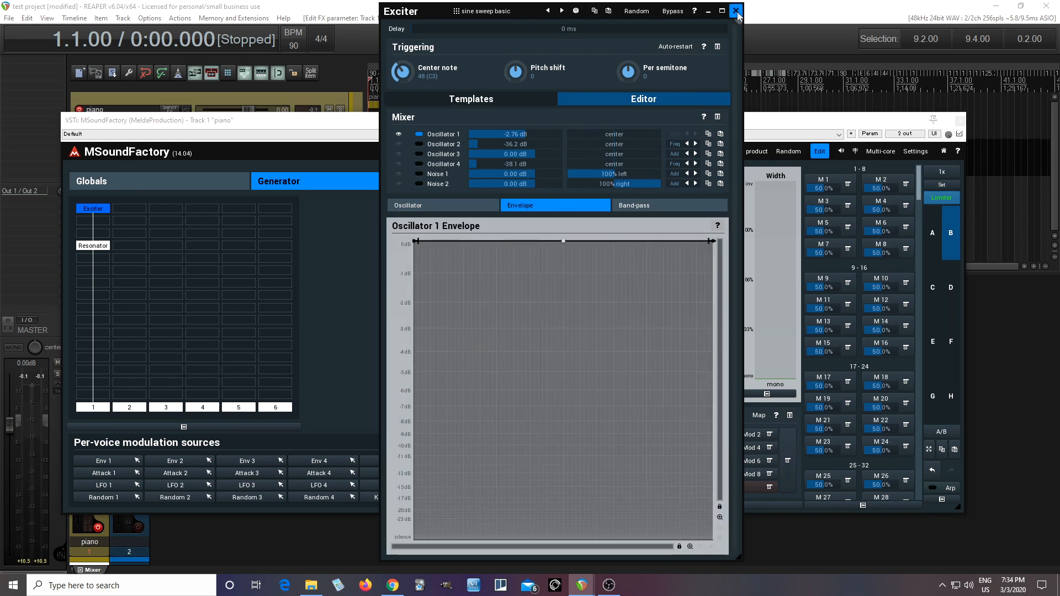
left_click(737, 11)
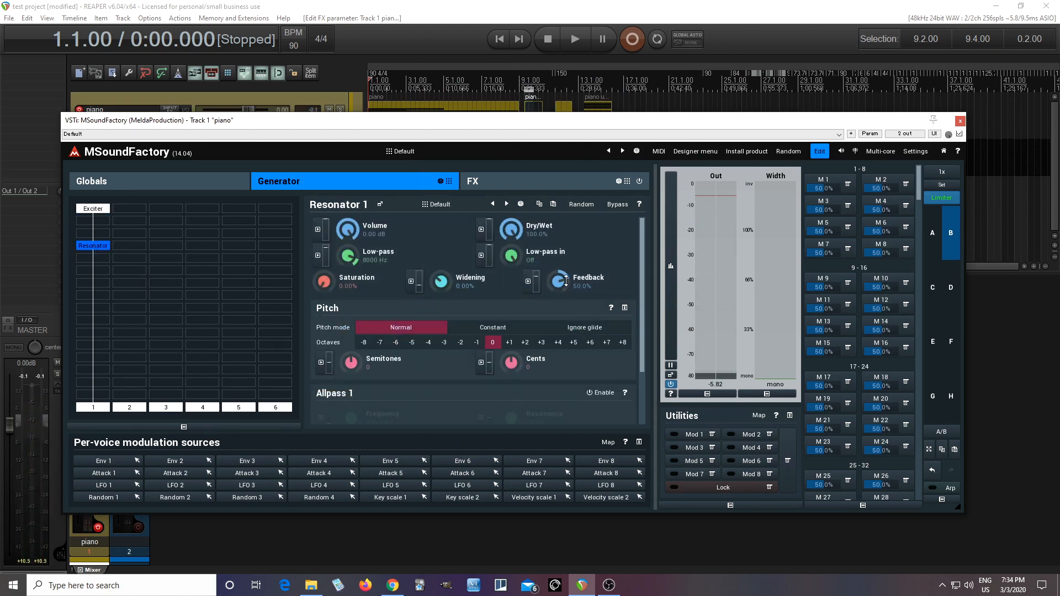
- Set the resonator volume to -4.50 dB and feedback to 99.6%
left_click_drag(347, 229, 346, 240)
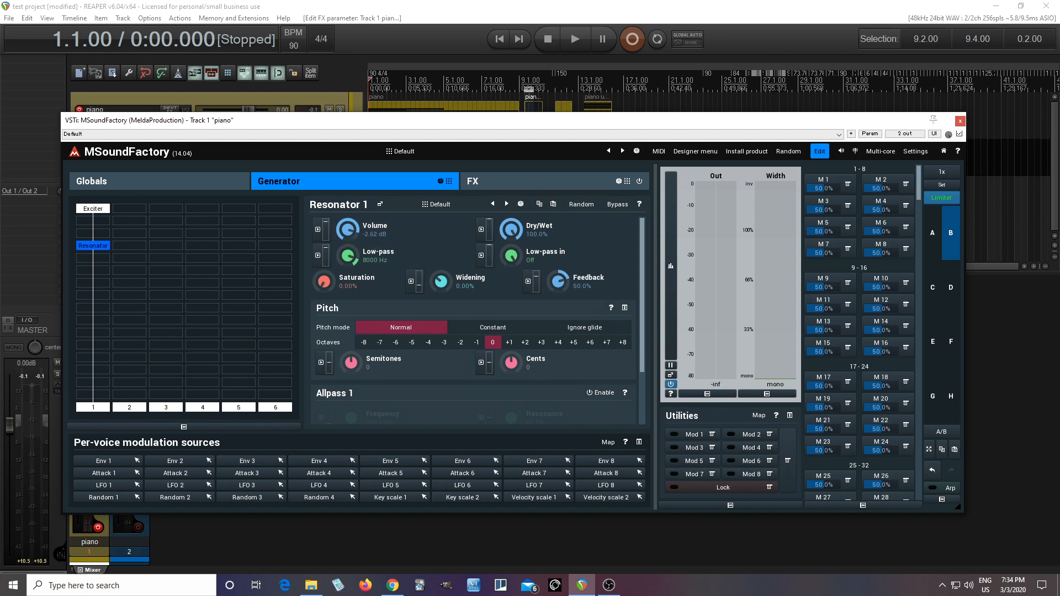
left_click_drag(348, 229, 348, 233)
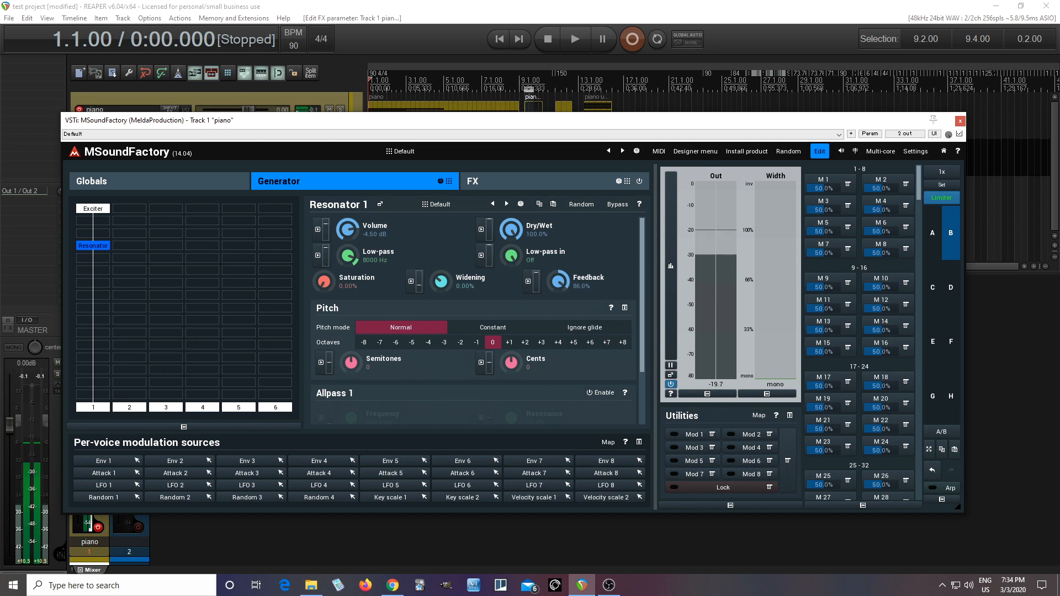
left_click_drag(557, 282, 557, 271)
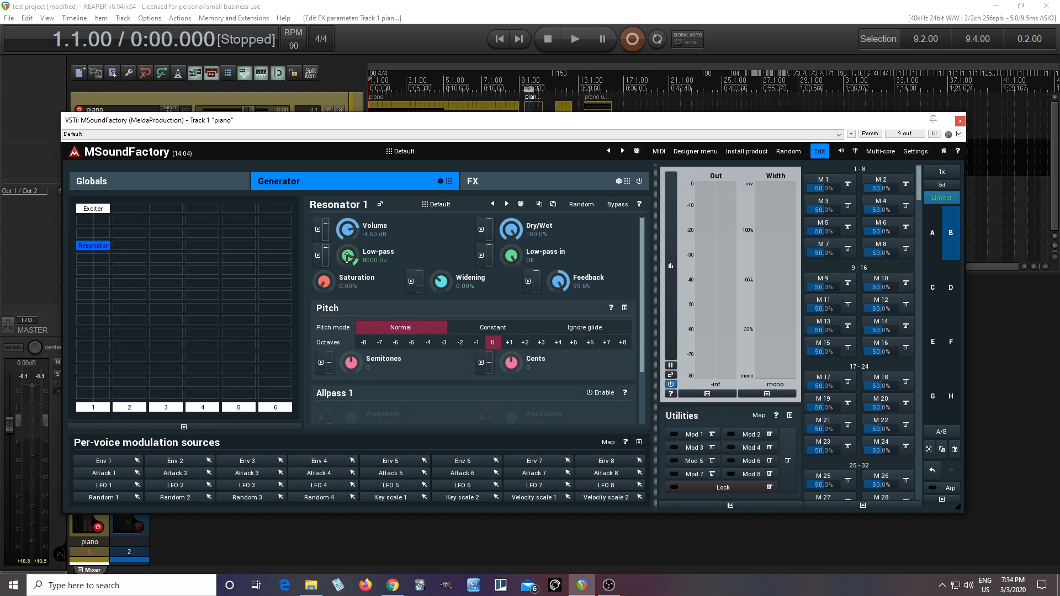
- Adjust the resonator low-pass, briefly switching it off, and settle it at 18.9 kHz
left_click_drag(347, 257, 347, 251)
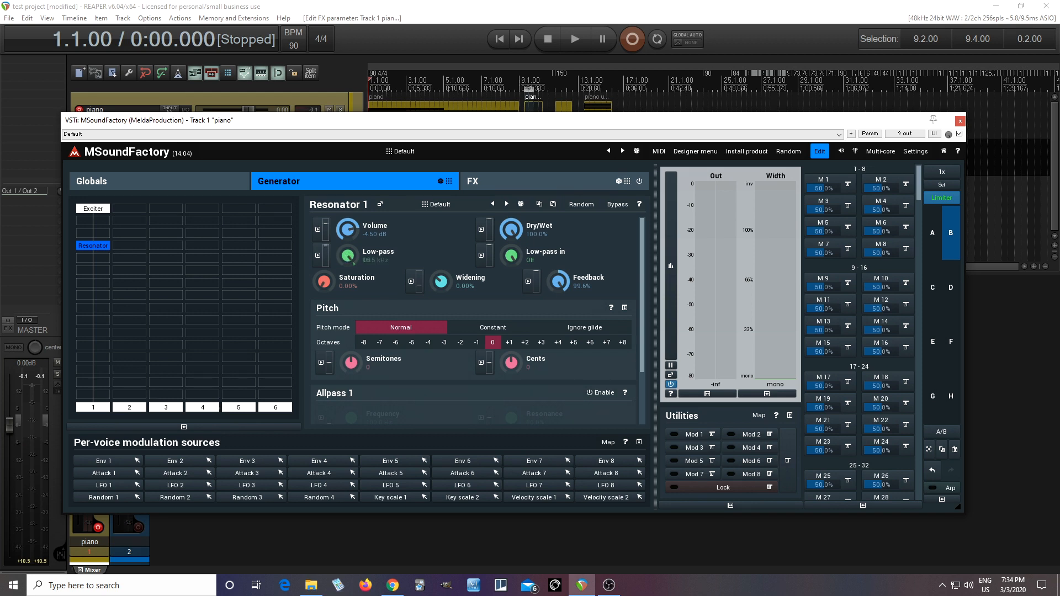
left_click_drag(346, 255, 346, 264)
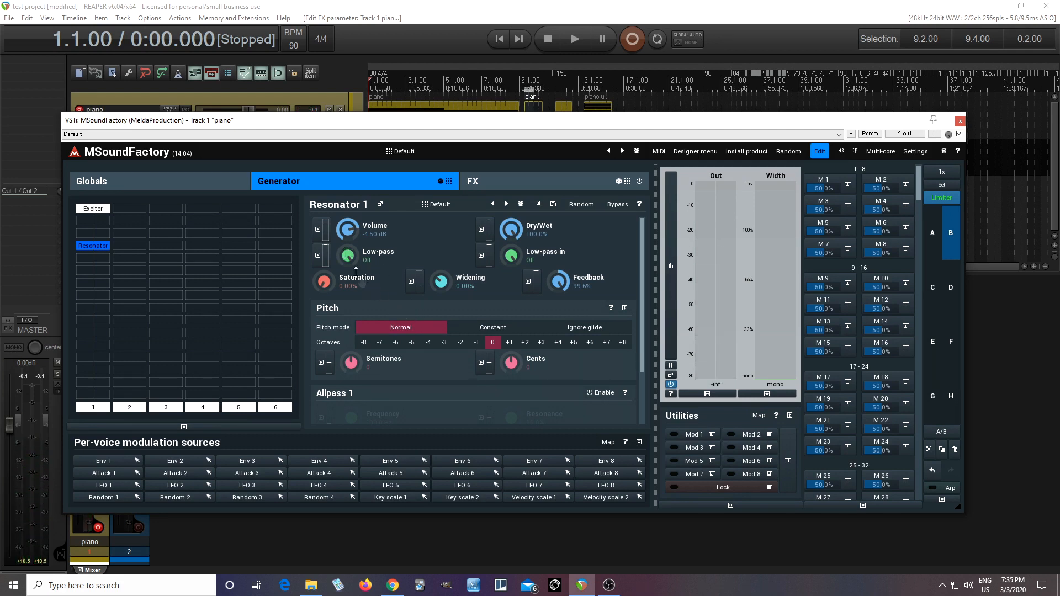
left_click_drag(347, 258, 358, 284)
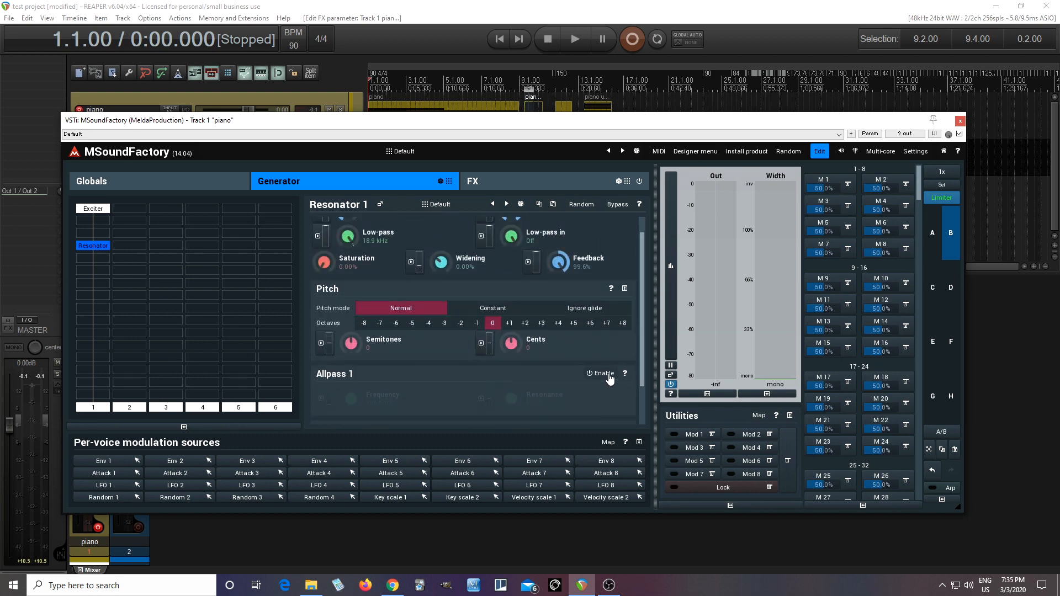
left_click(599, 373)
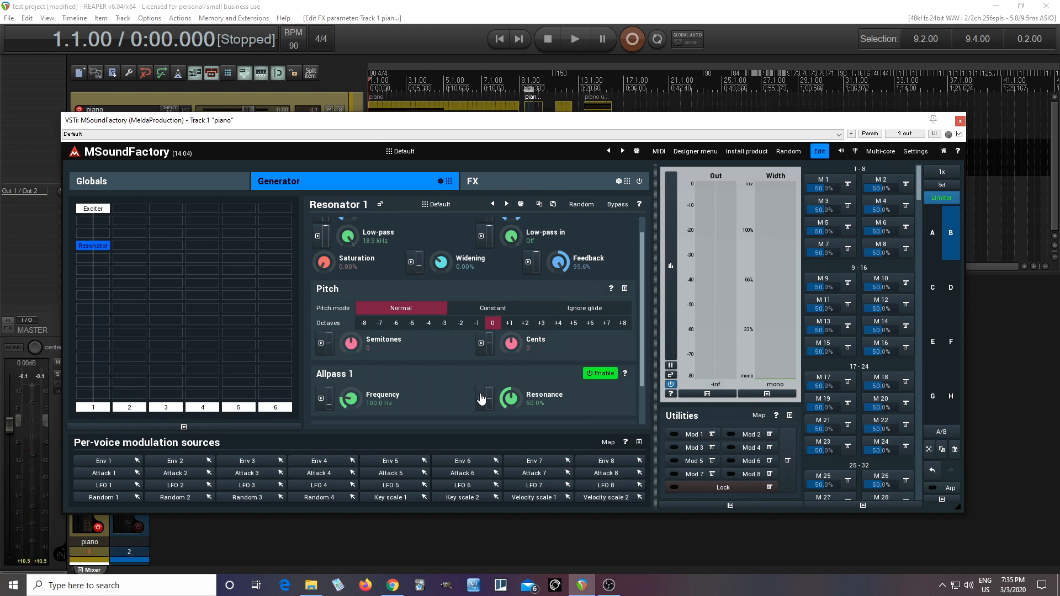
left_click_drag(350, 400, 350, 395)
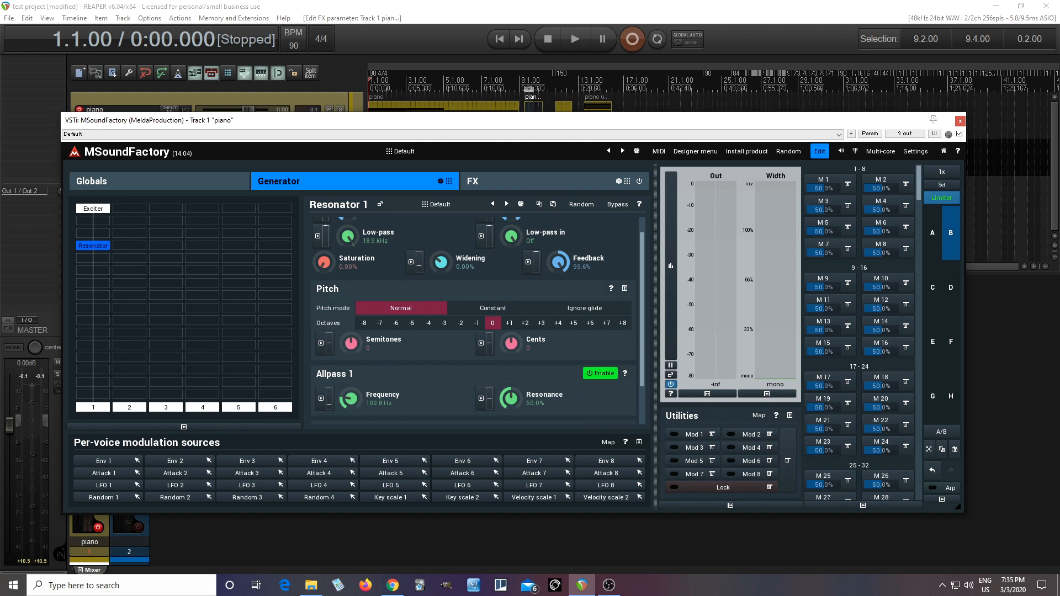
left_click_drag(350, 399, 350, 366)
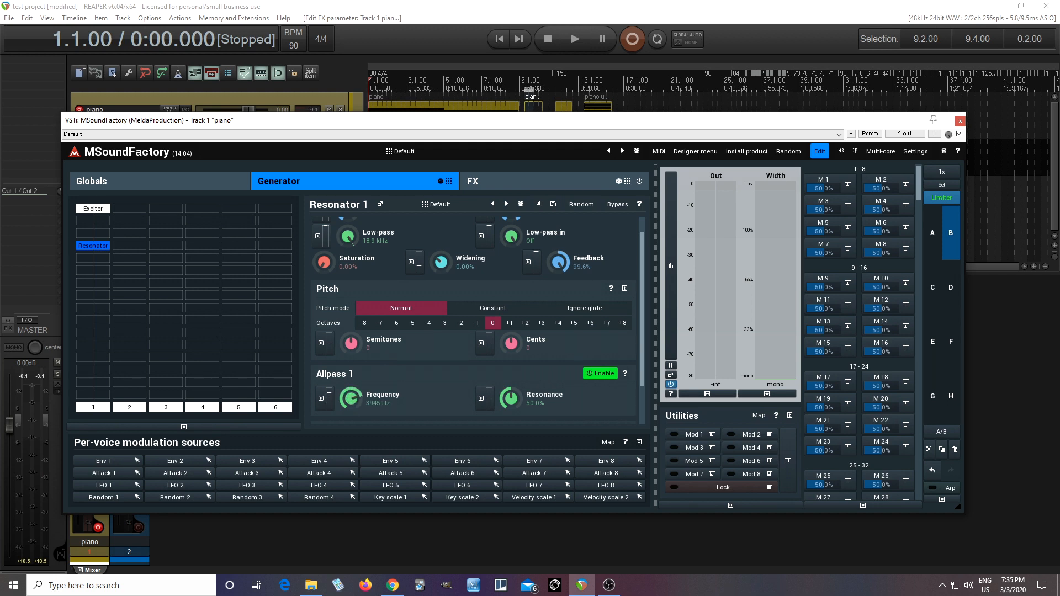
left_click_drag(351, 399, 354, 389)
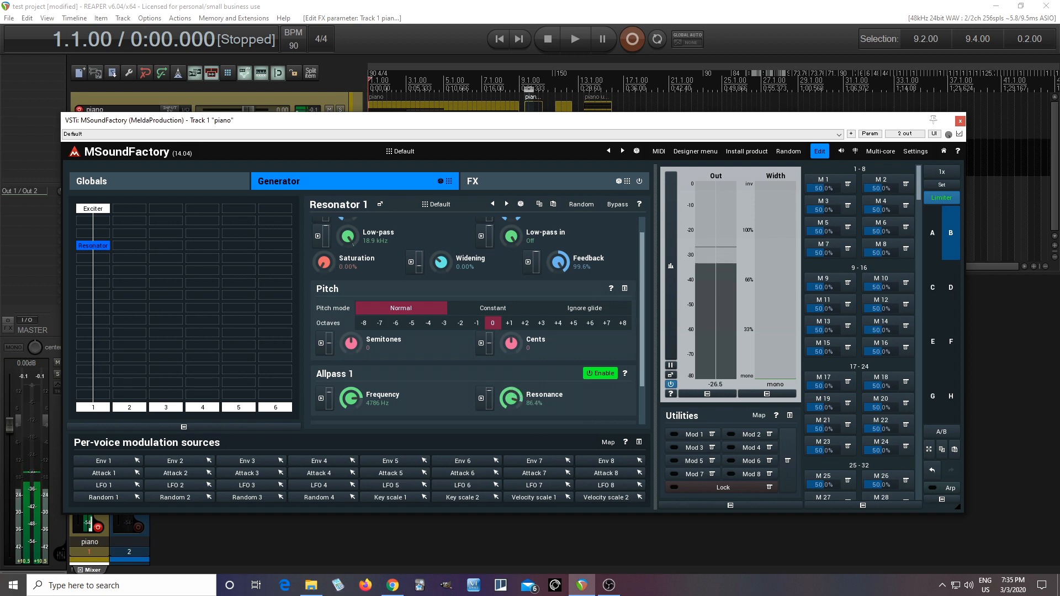
left_click_drag(351, 399, 351, 392)
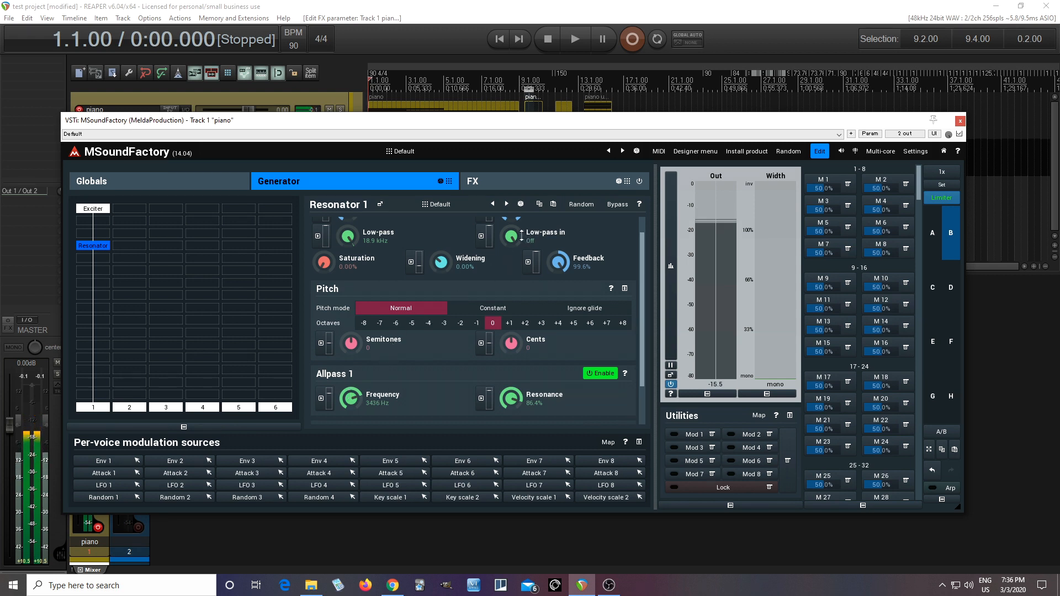
left_click_drag(518, 236, 518, 230)
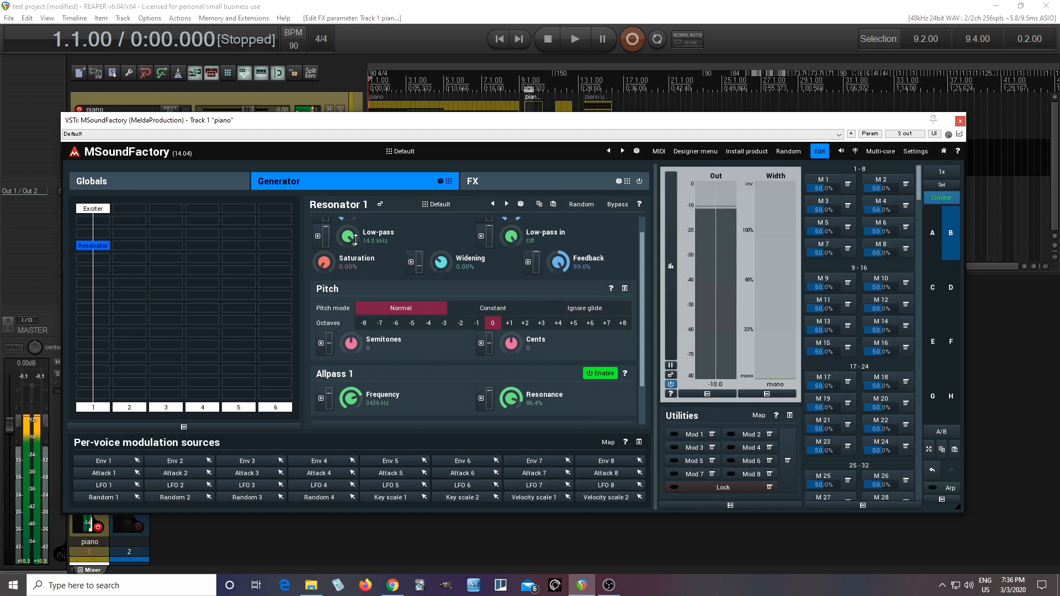
left_click_drag(347, 236, 347, 230)
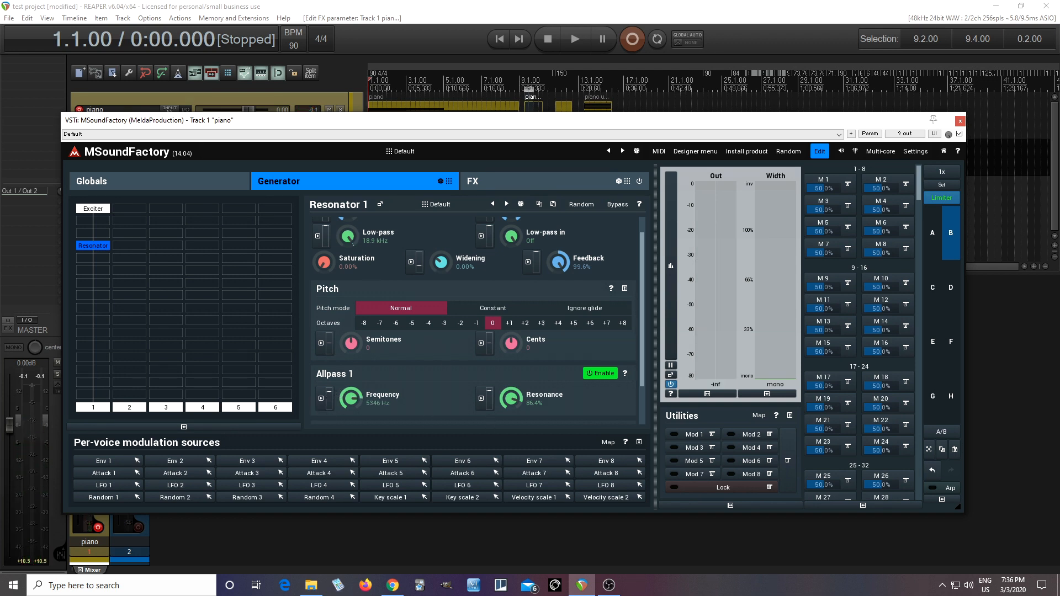
left_click_drag(329, 399, 329, 385)
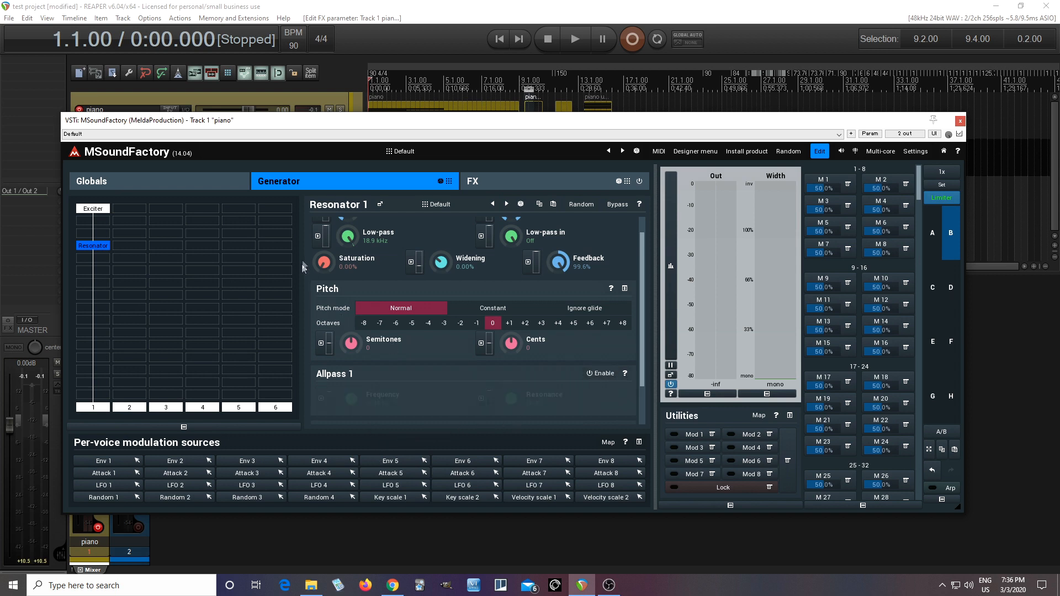
- Lower the resonator low-pass cutoff to about 10.6 kHz
left_click_drag(346, 236, 346, 250)
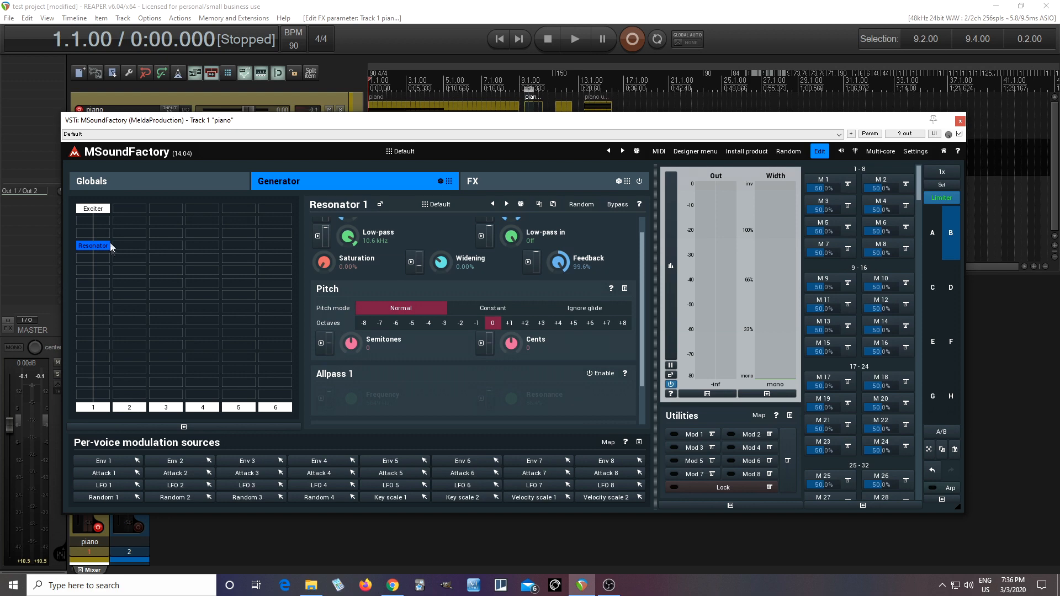
mouse_move(98, 303)
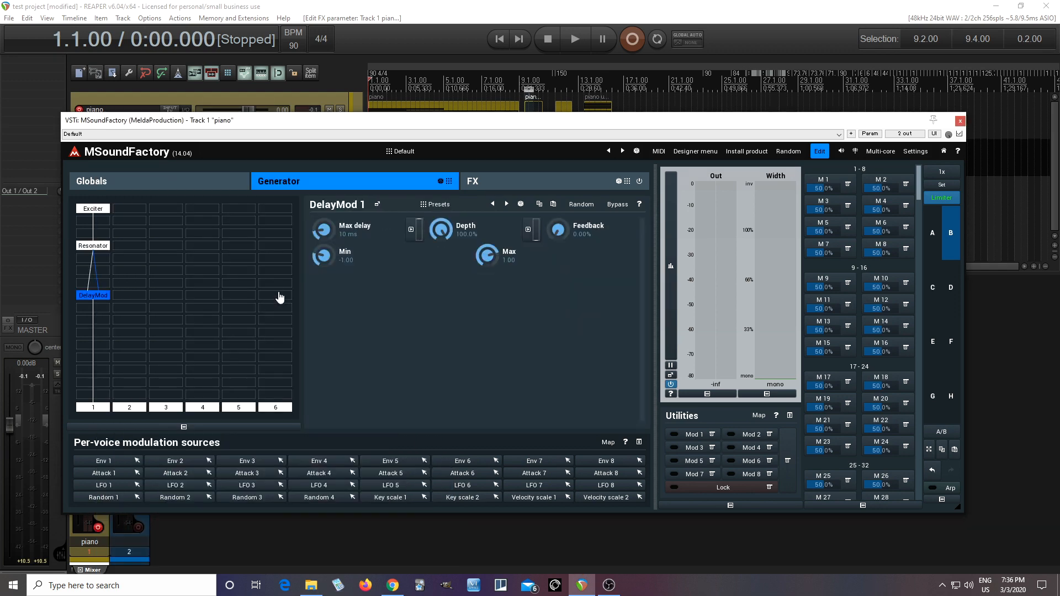
mouse_move(93, 305)
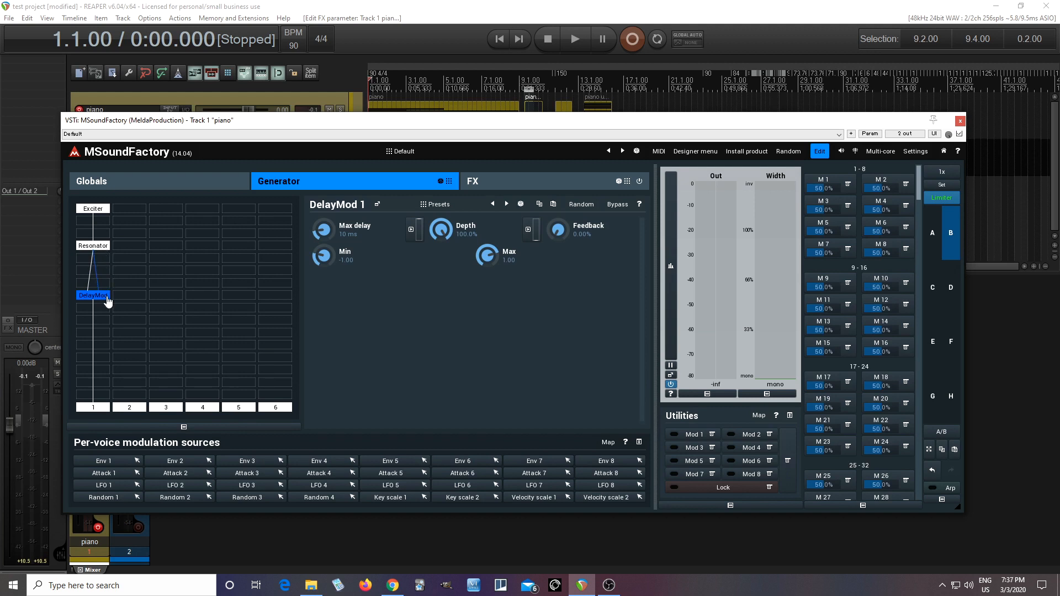
mouse_move(117, 292)
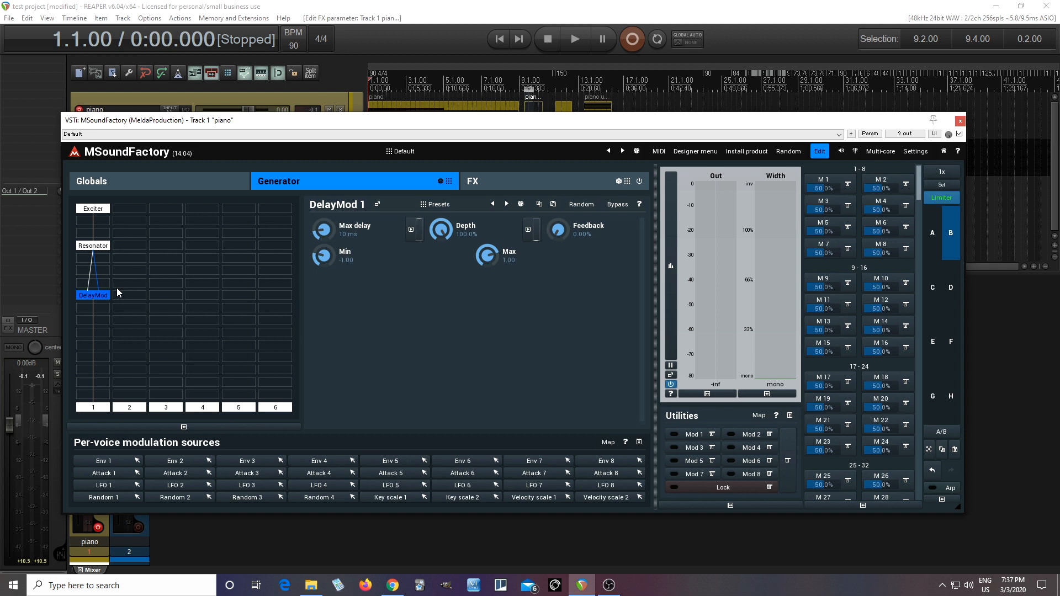
mouse_move(309, 265)
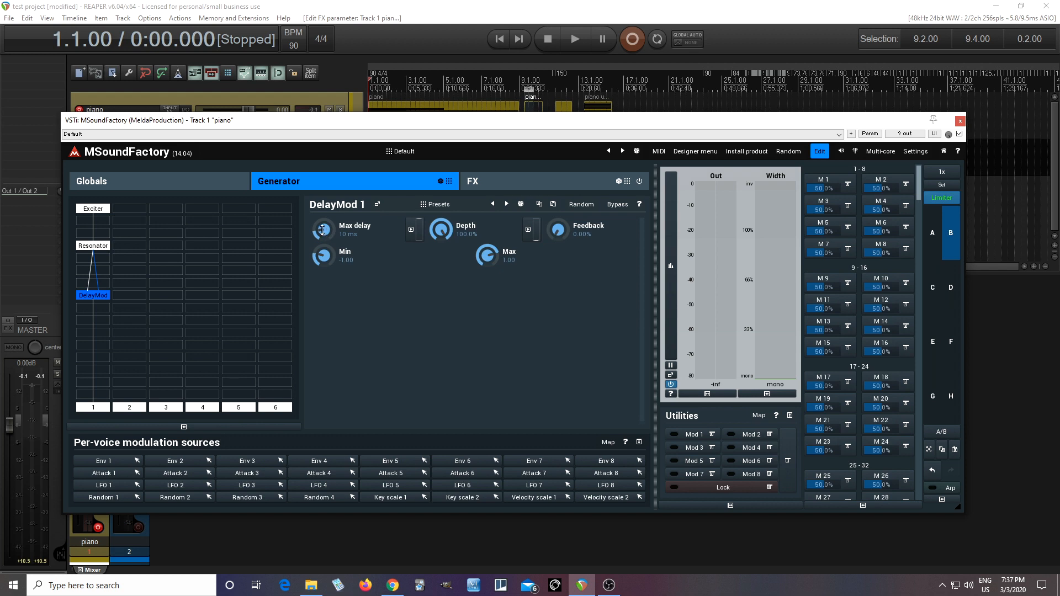
- Set DelayMod's max delay to 7.6 ms and depth to 33.6%
left_click_drag(324, 230, 324, 236)
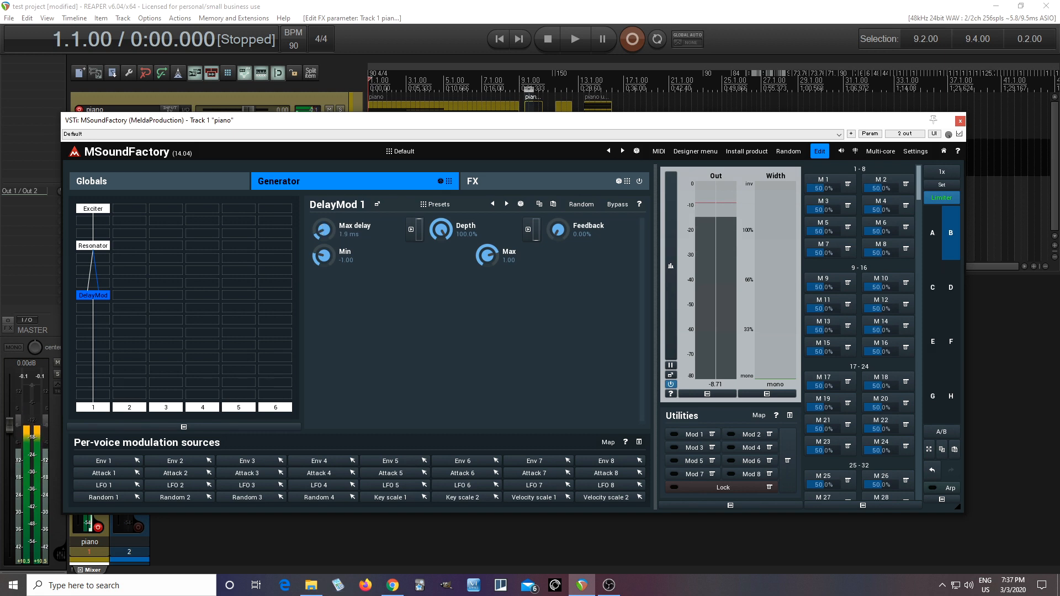
left_click_drag(321, 230, 322, 209)
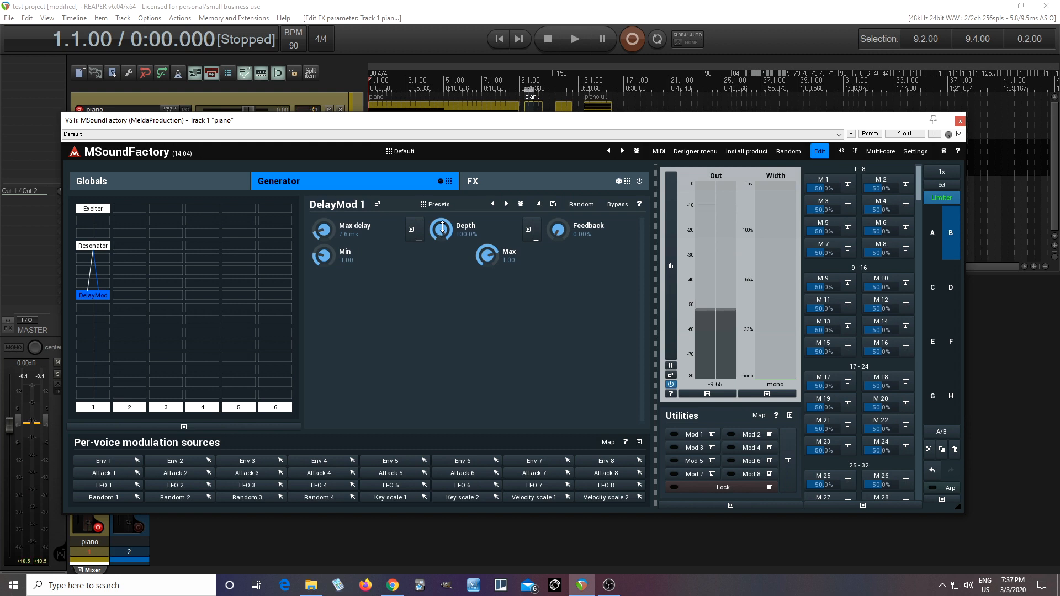
left_click_drag(440, 230, 441, 254)
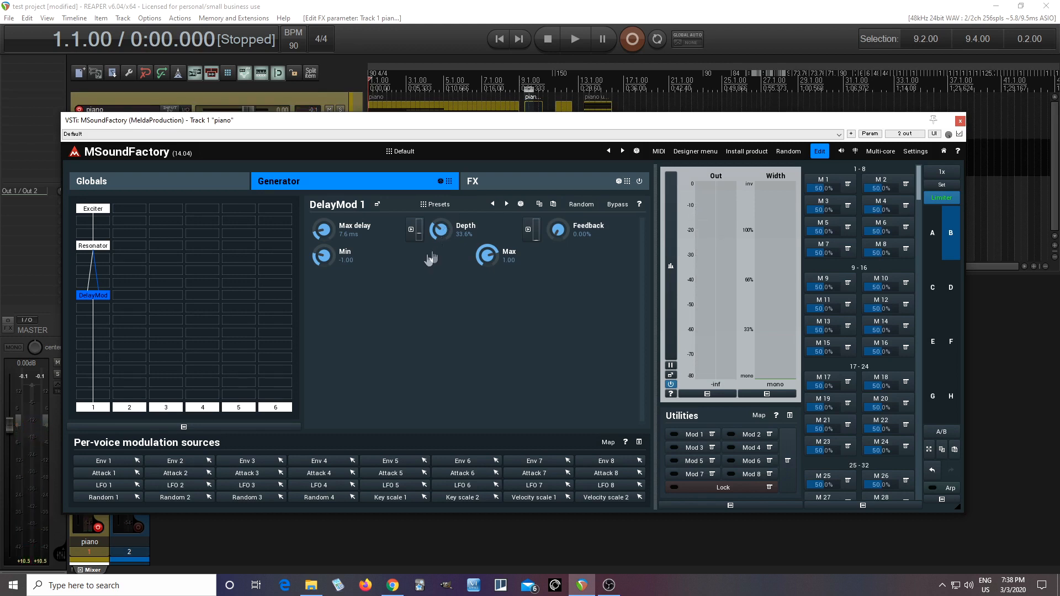
mouse_move(105, 312)
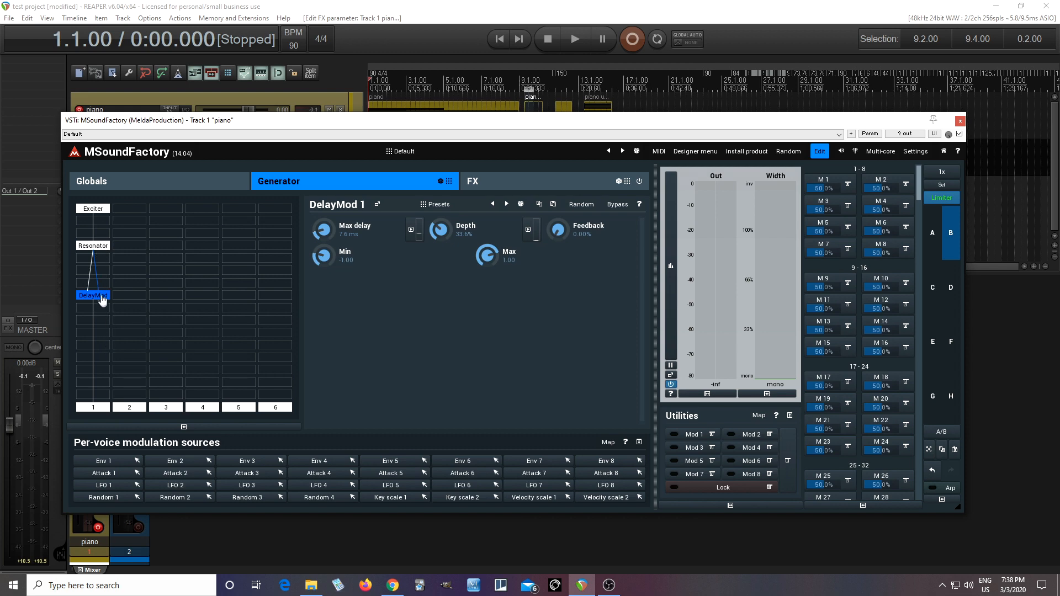
mouse_move(132, 268)
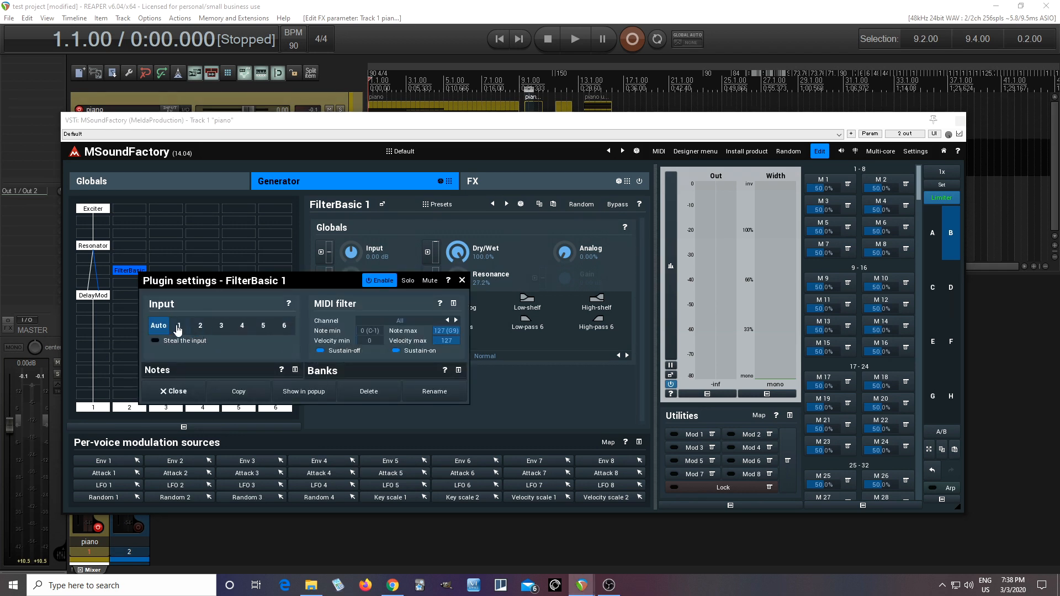
- Feed FilterBasic from input channel 1 and set DelayMod's side-chain to channel 2
left_click(179, 325)
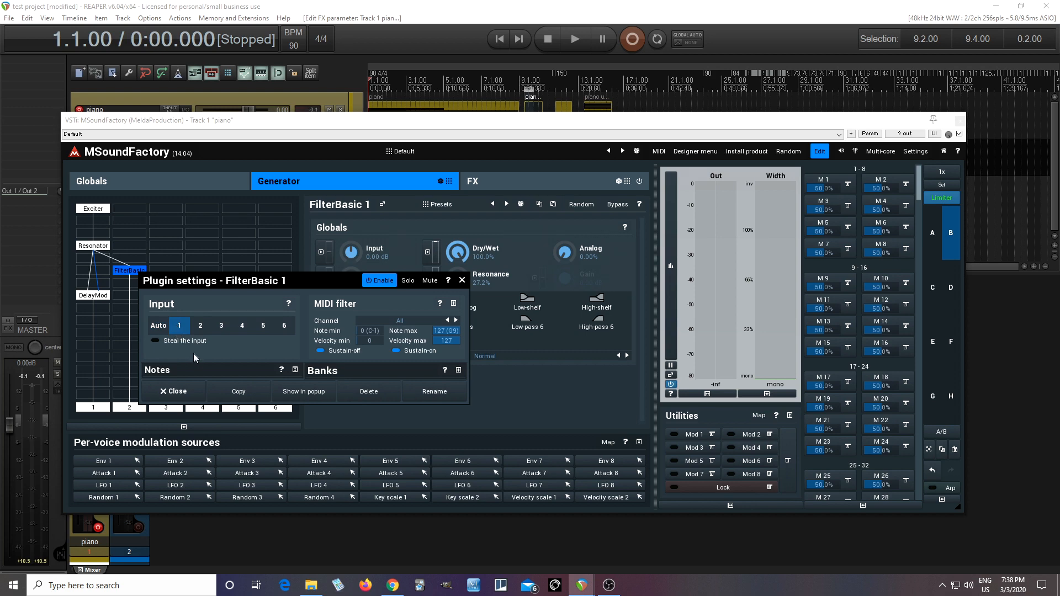
left_click(173, 391)
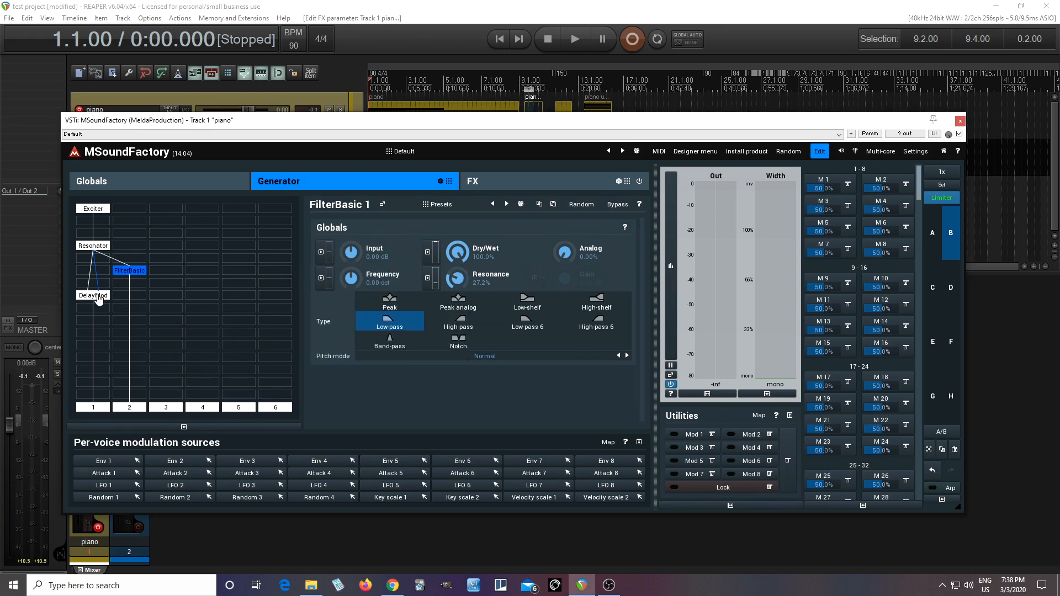
left_click(93, 296)
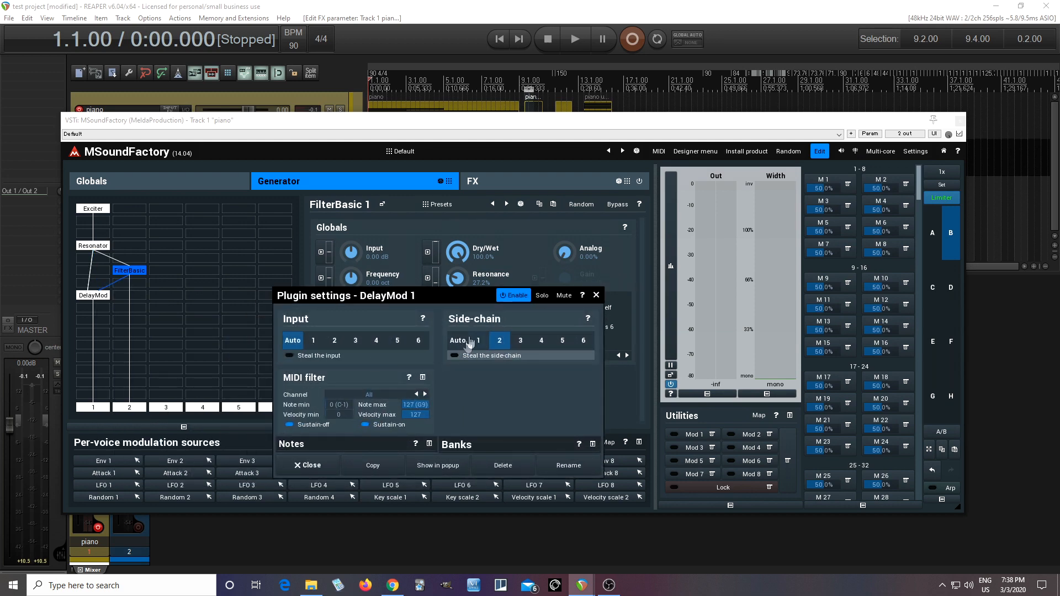
left_click(595, 297)
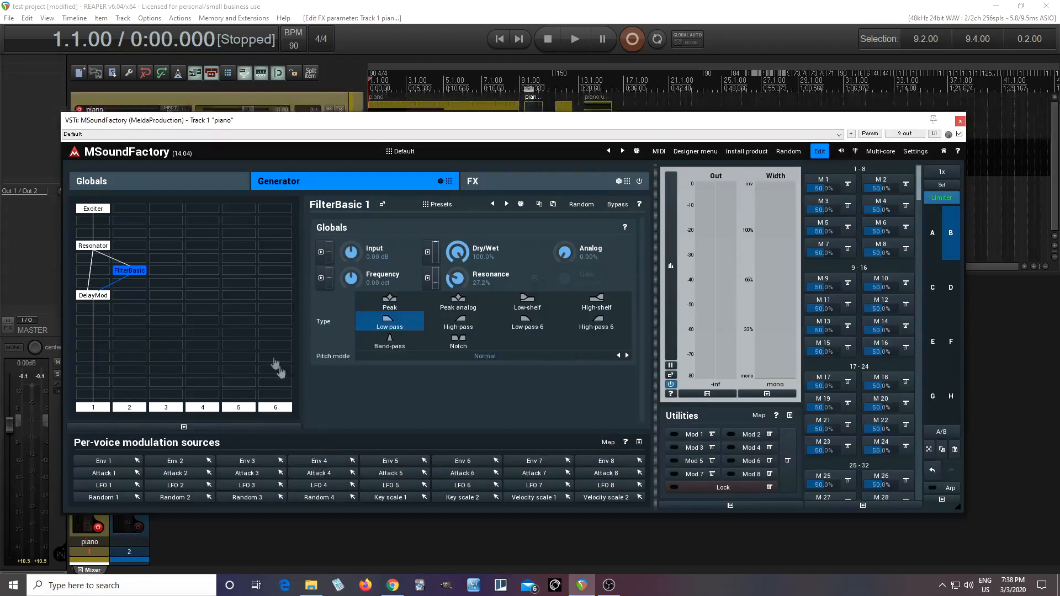
mouse_move(256, 321)
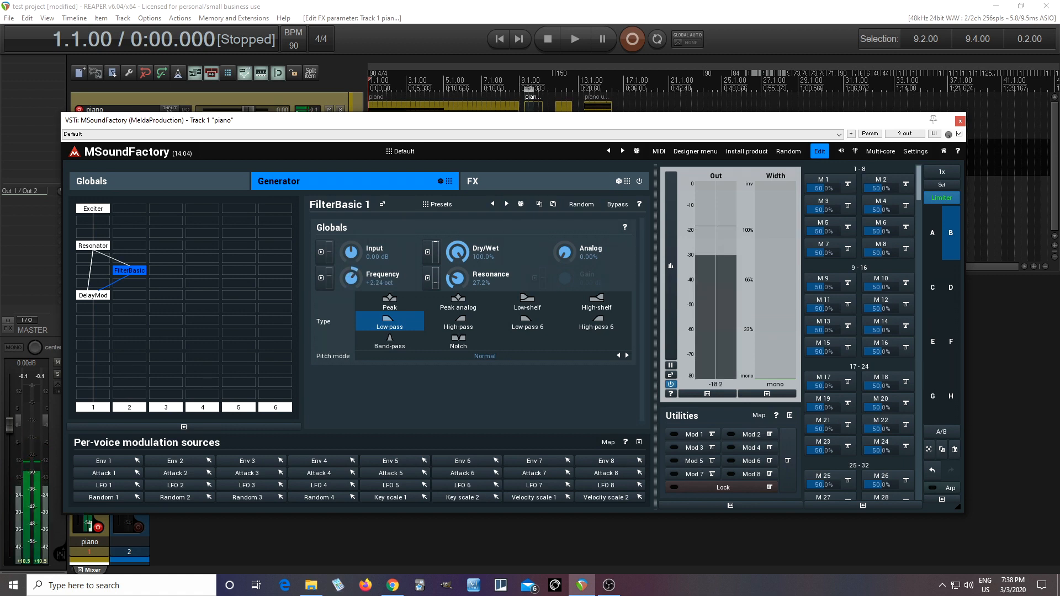
- Sweep the FilterBasic frequency up and down, returning it to 0.00 oct
left_click_drag(351, 276, 351, 257)
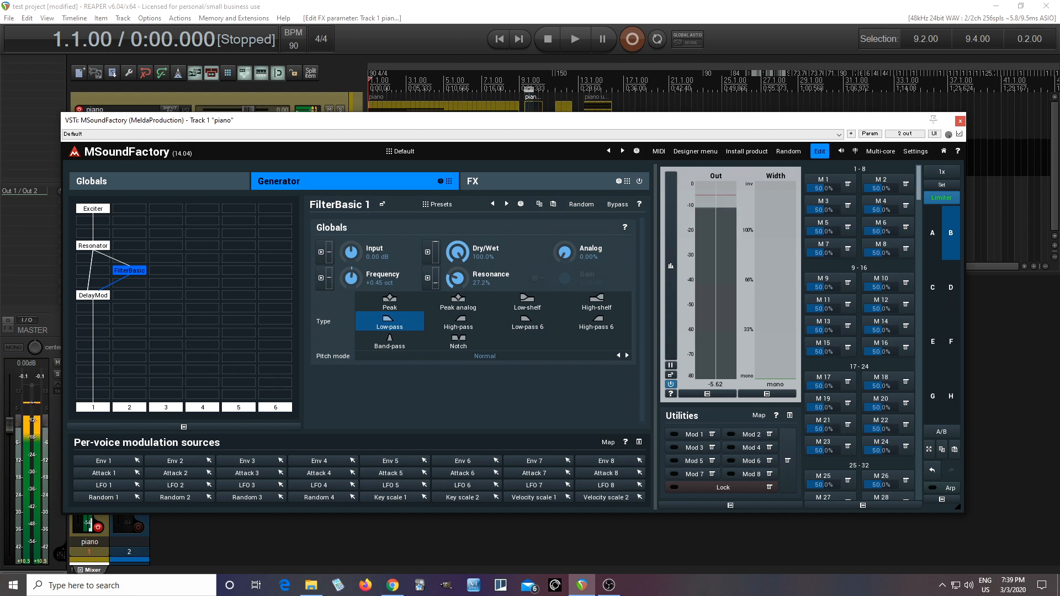
left_click_drag(351, 279, 354, 283)
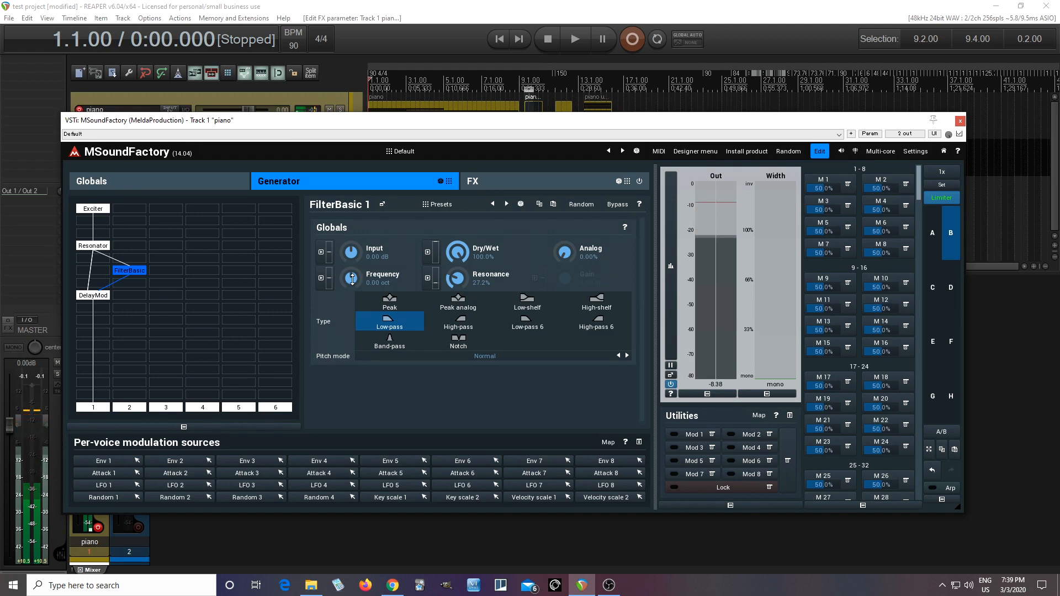
left_click_drag(352, 278, 351, 274)
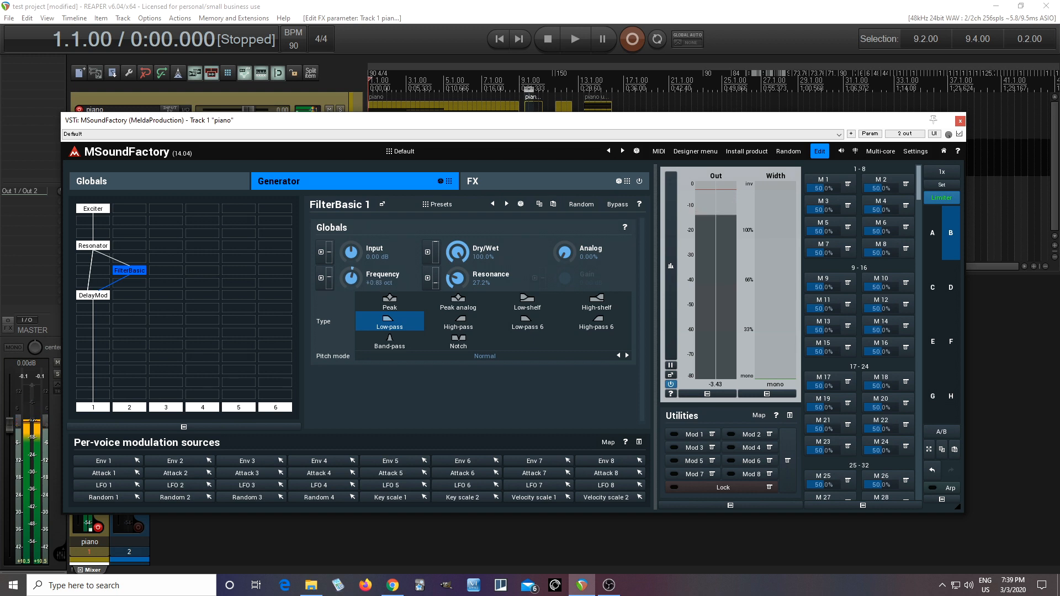
left_click_drag(350, 277, 350, 264)
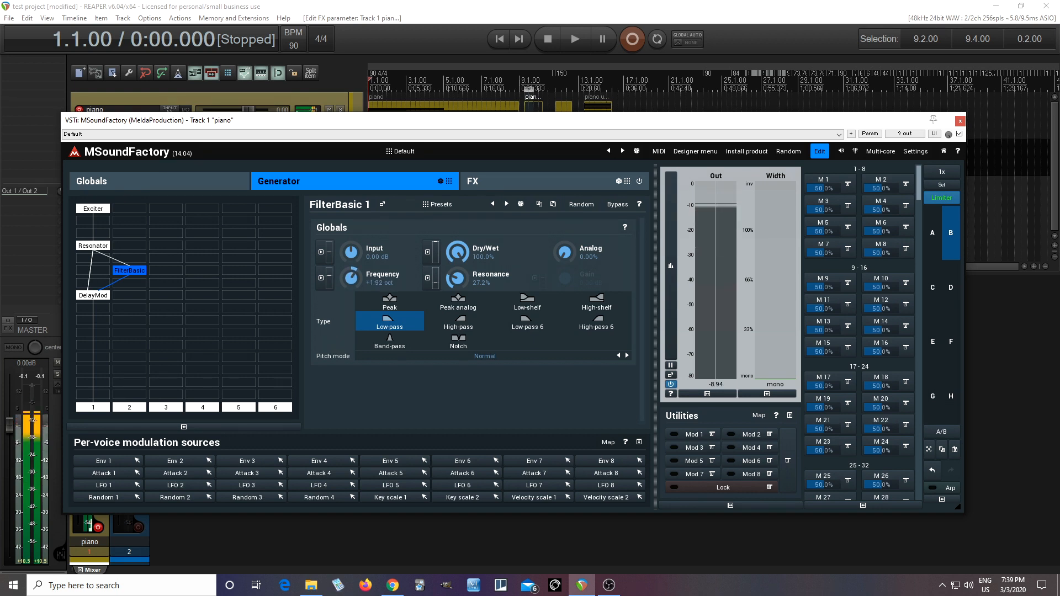
left_click_drag(351, 276, 351, 269)
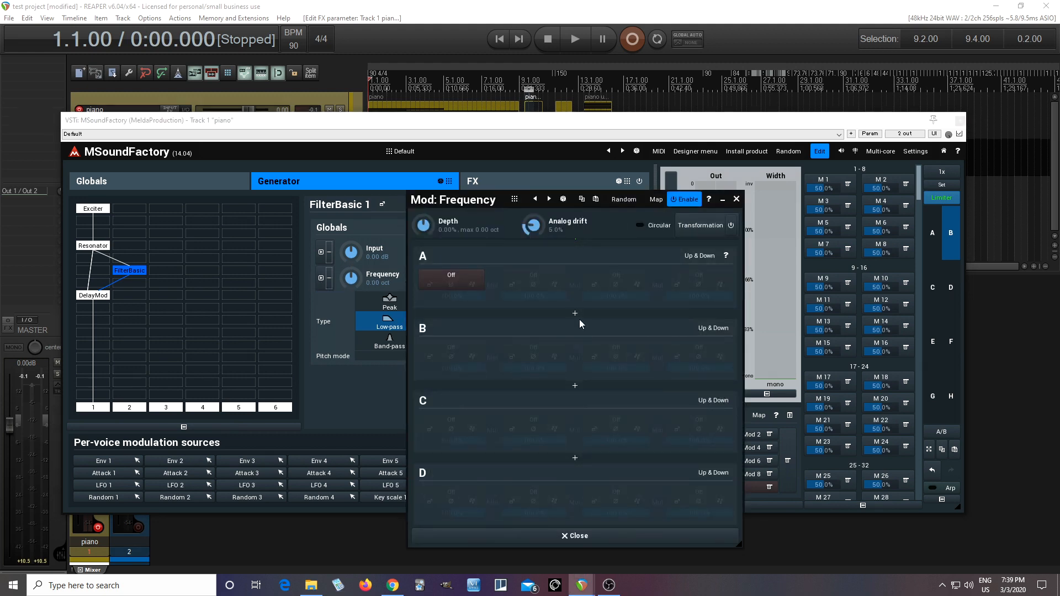
- Close the Frequency modulation setup window
left_click(451, 275)
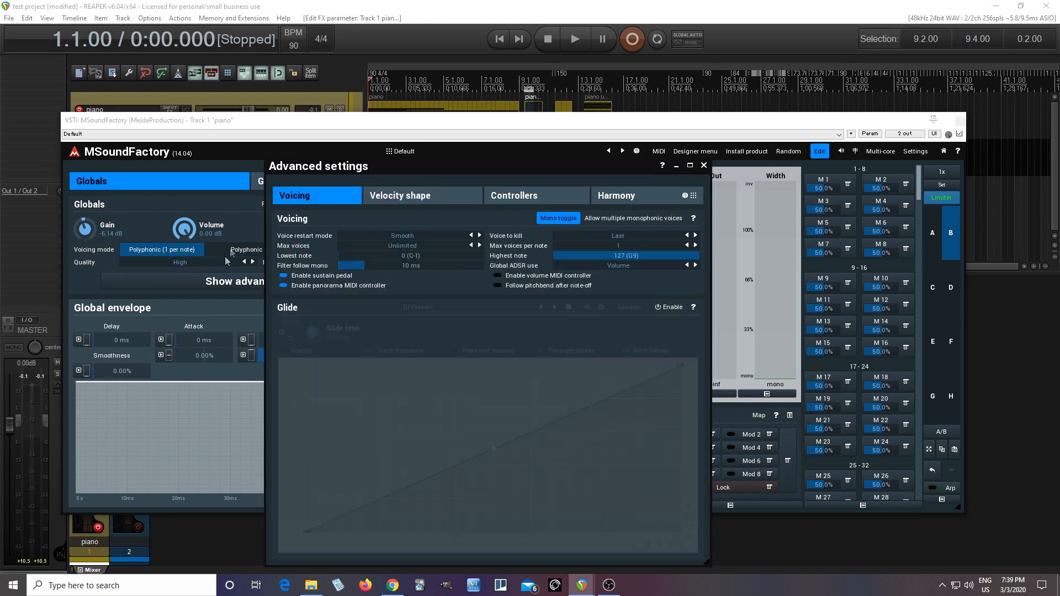
- Close the advanced voicing settings window
left_click(400, 196)
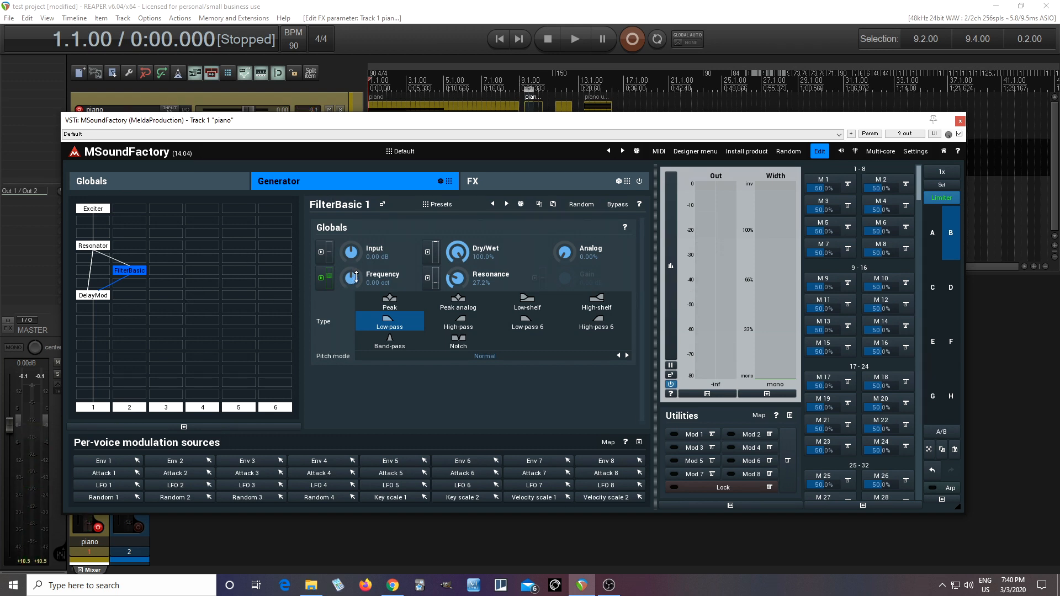
- Lower FilterBasic frequency to -0.51 oct and show DelayMod's parameters
left_click_drag(353, 277, 352, 284)
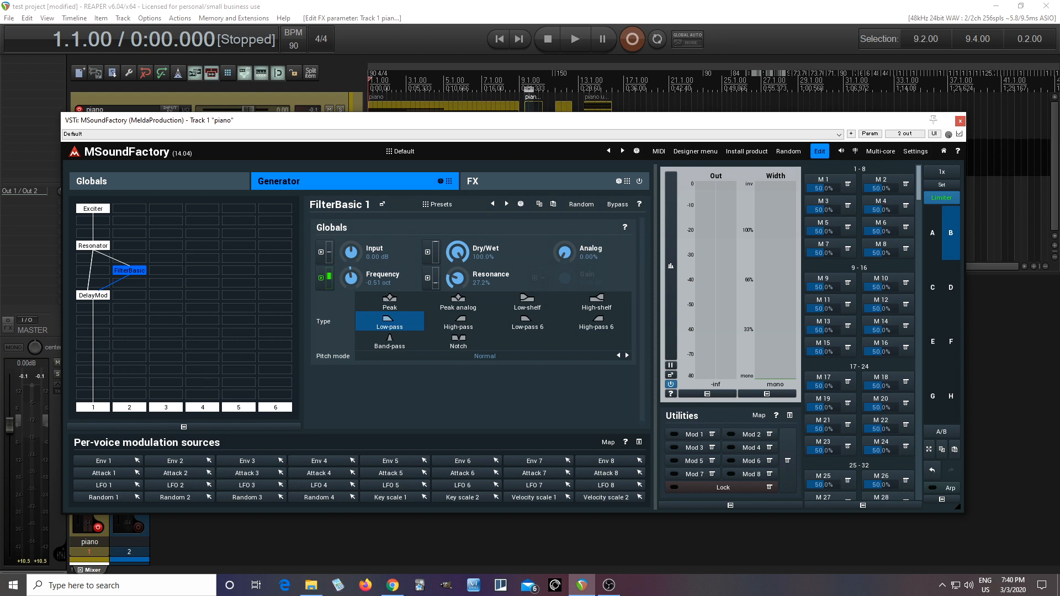
mouse_move(135, 277)
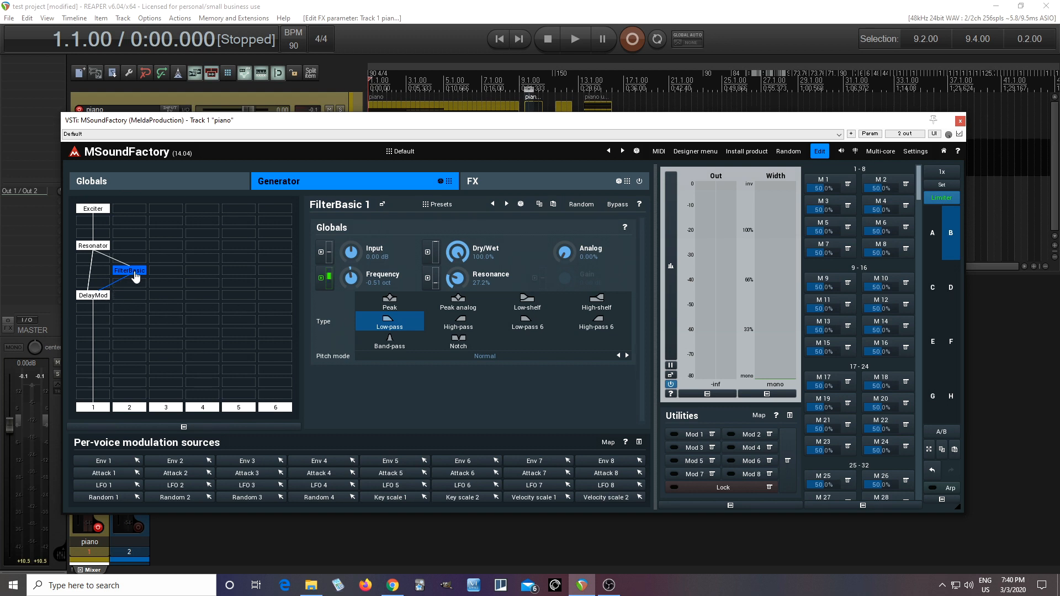
left_click(93, 296)
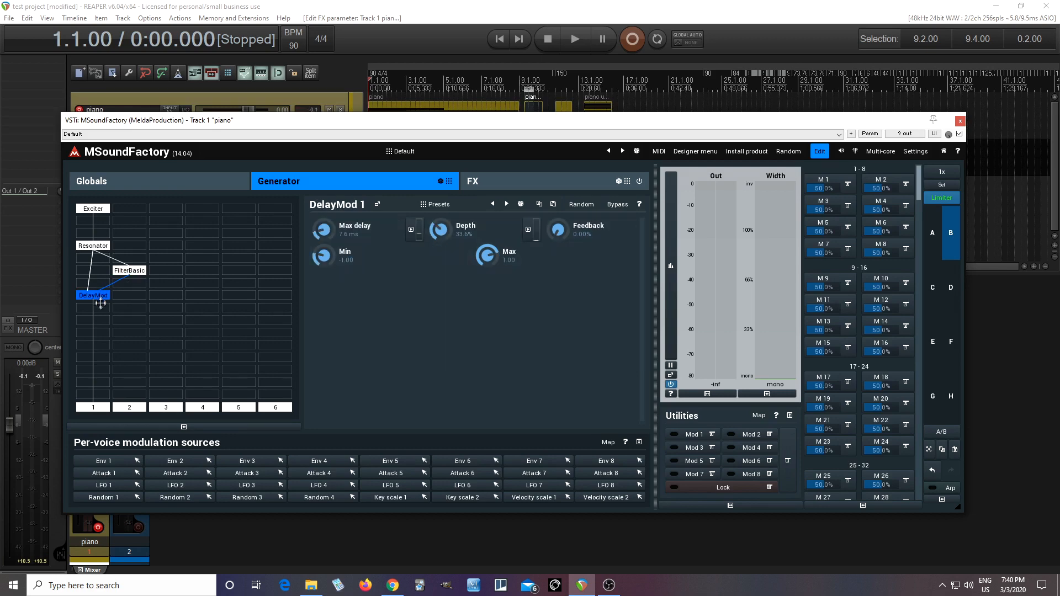
- Set the Filter module to Comb 1 type and leave its filter stage enabled after an off/on comparison
left_click(128, 270)
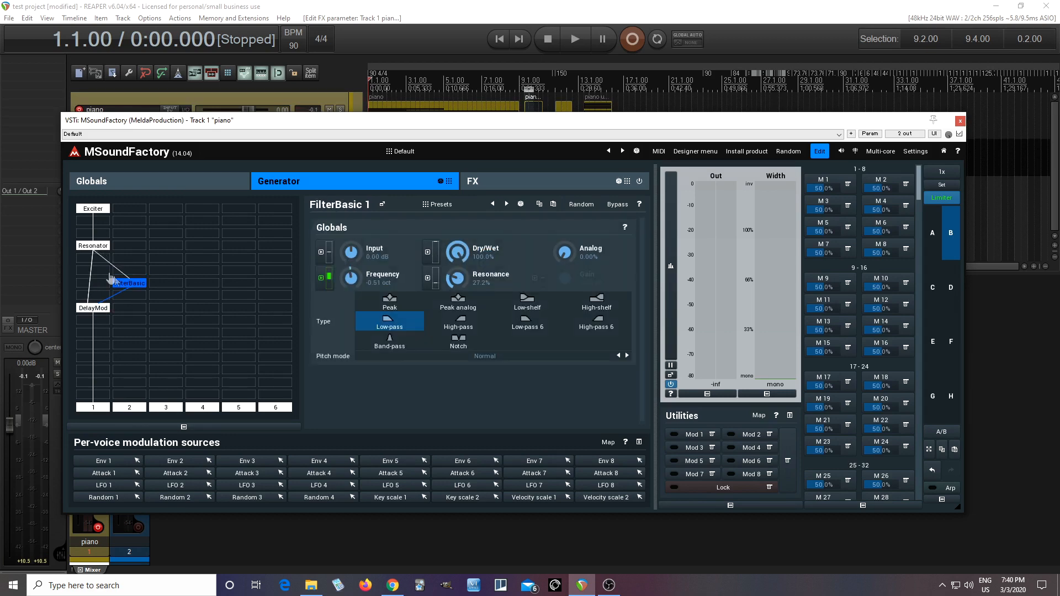
mouse_move(95, 268)
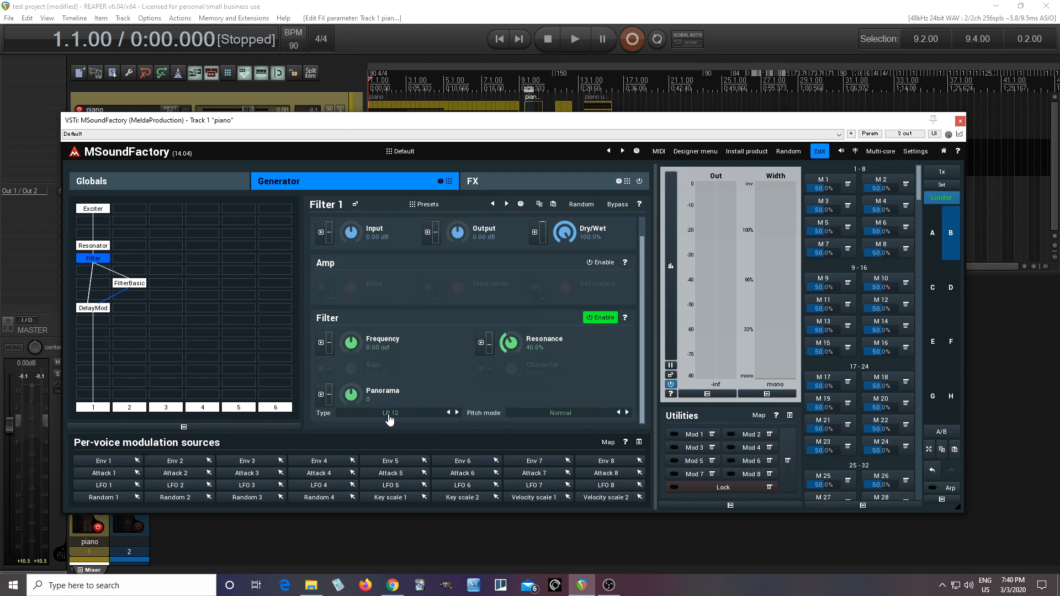
left_click(391, 412)
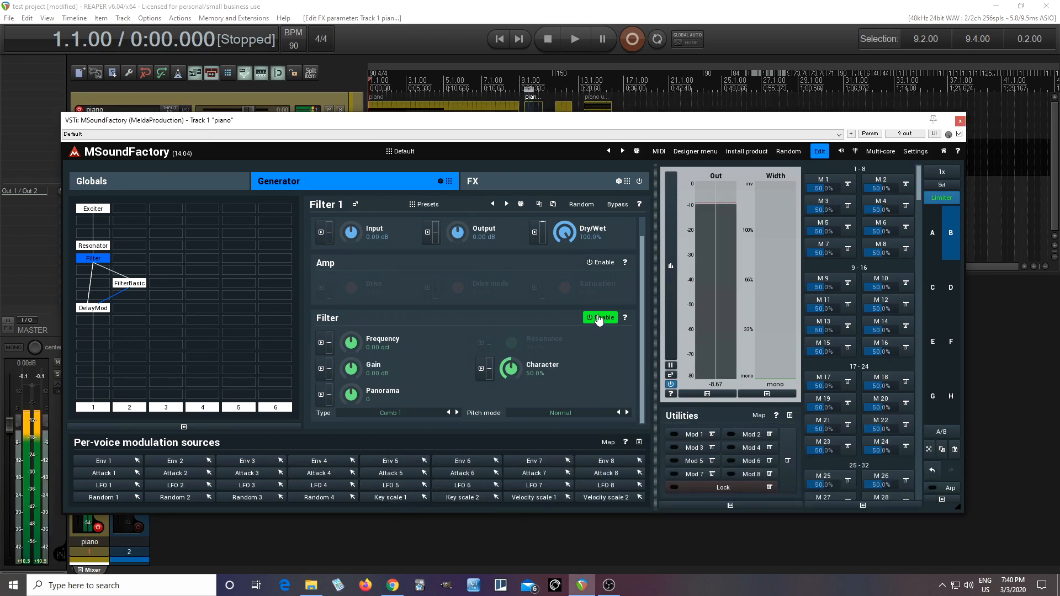
left_click(599, 318)
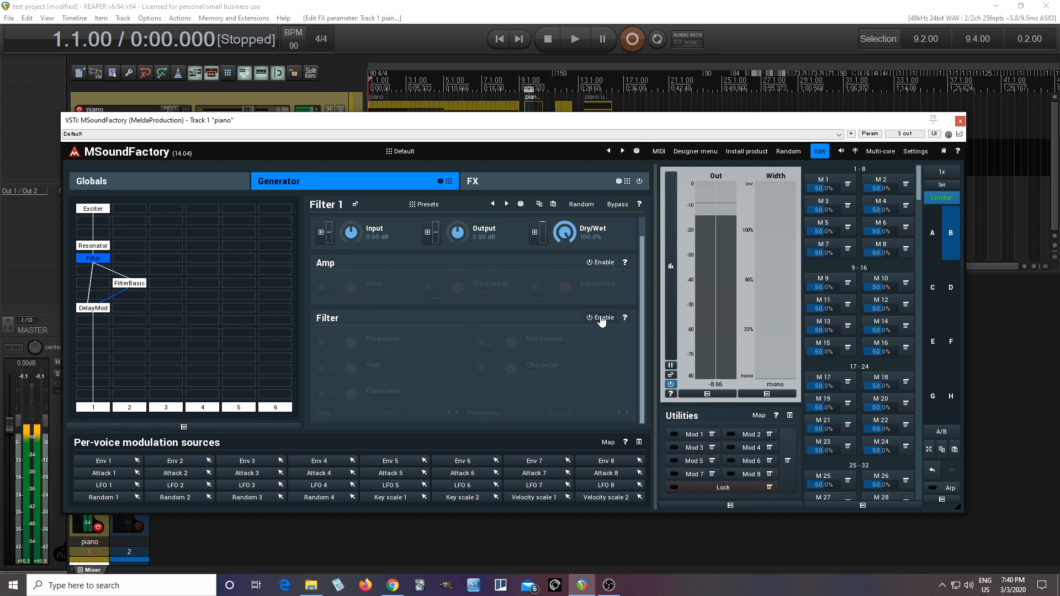
left_click(598, 318)
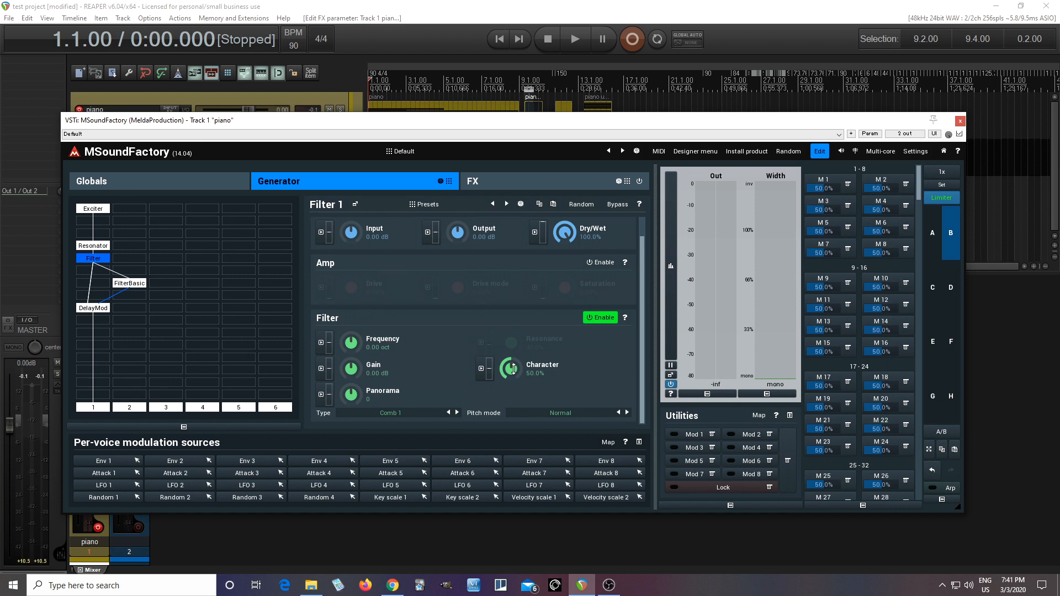
- Audition comb Character amounts around 24-41%, settle near 27%, and select the Resonator module
left_click_drag(508, 369, 508, 385)
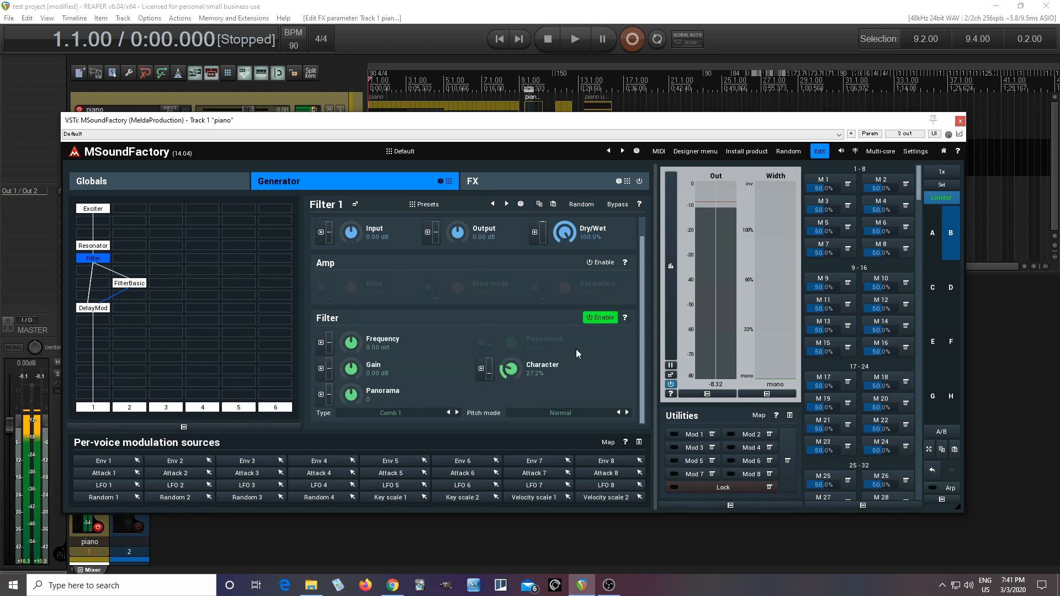
left_click_drag(504, 370, 503, 379)
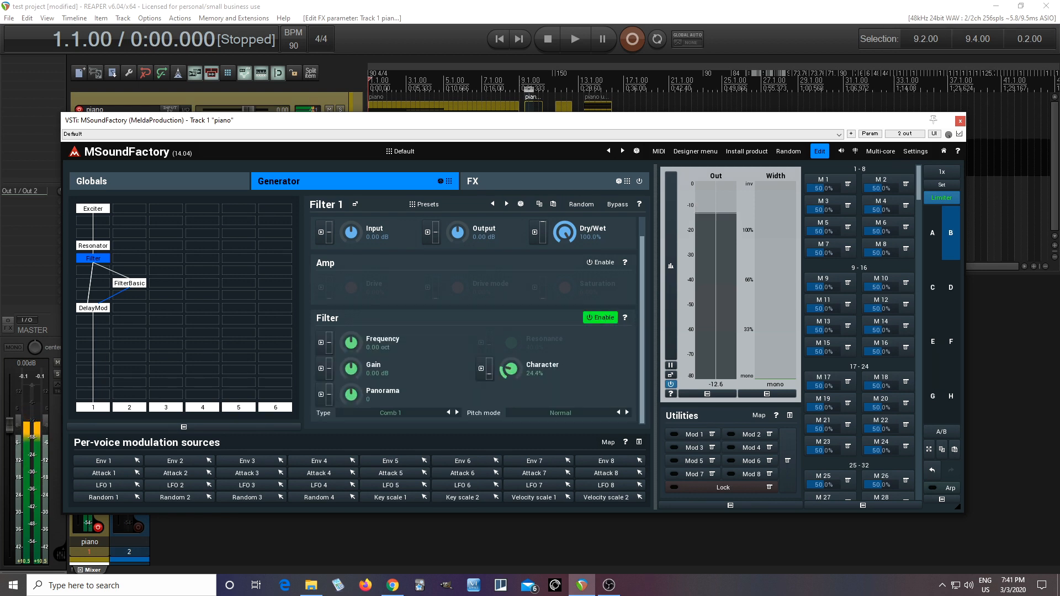
left_click_drag(507, 374, 507, 358)
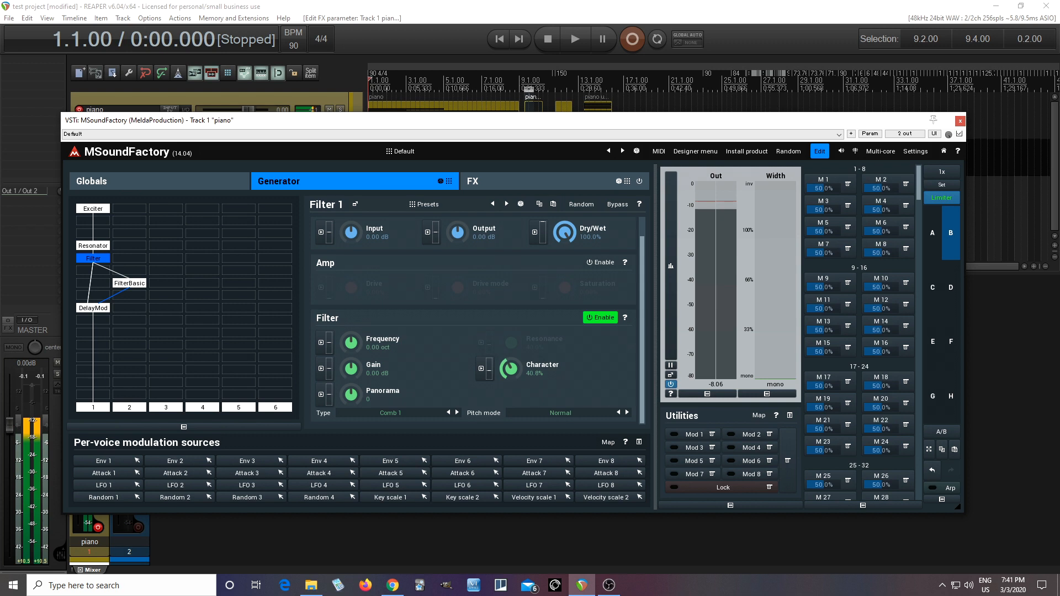
left_click_drag(509, 372, 510, 386)
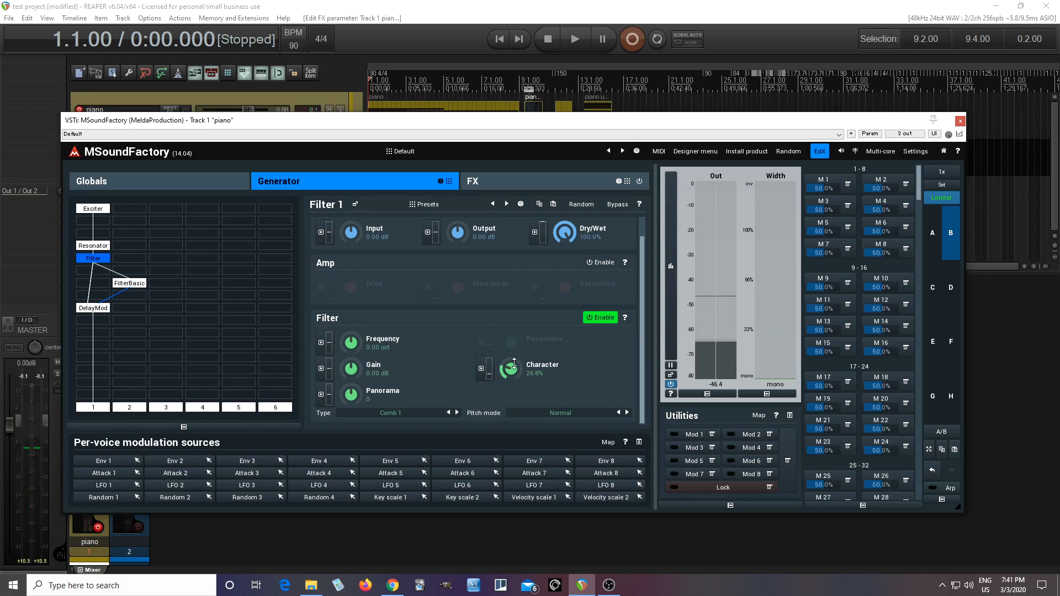
left_click(92, 245)
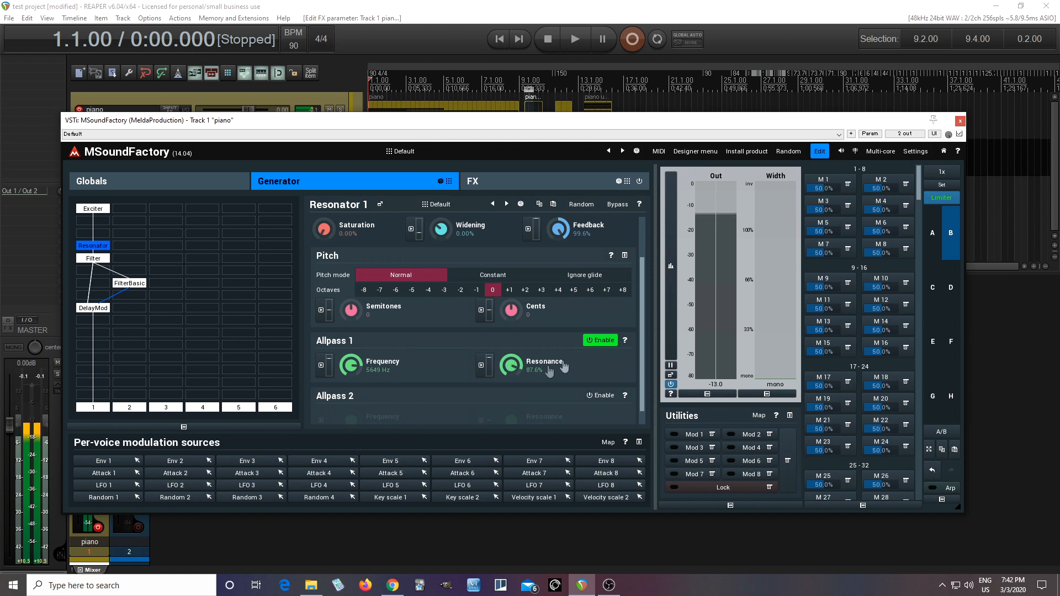
- Insert a BandPass 1 module in the empty slot after DelayMod
left_click(599, 340)
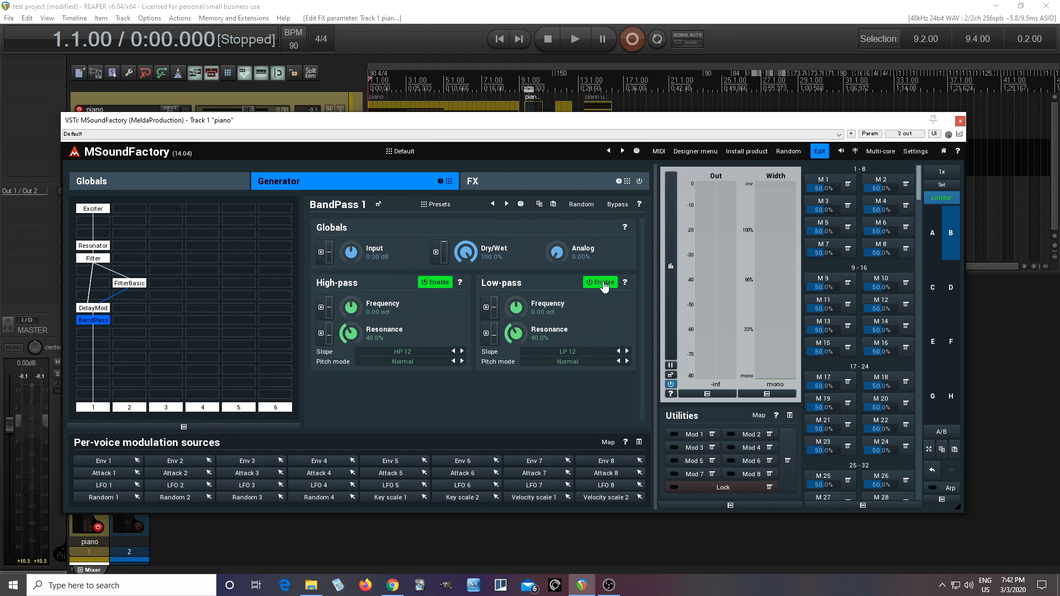
- Toggle the low-pass off and on, set it to +3.84 oct, 33.2% resonance, input -4.22 dB
left_click(599, 282)
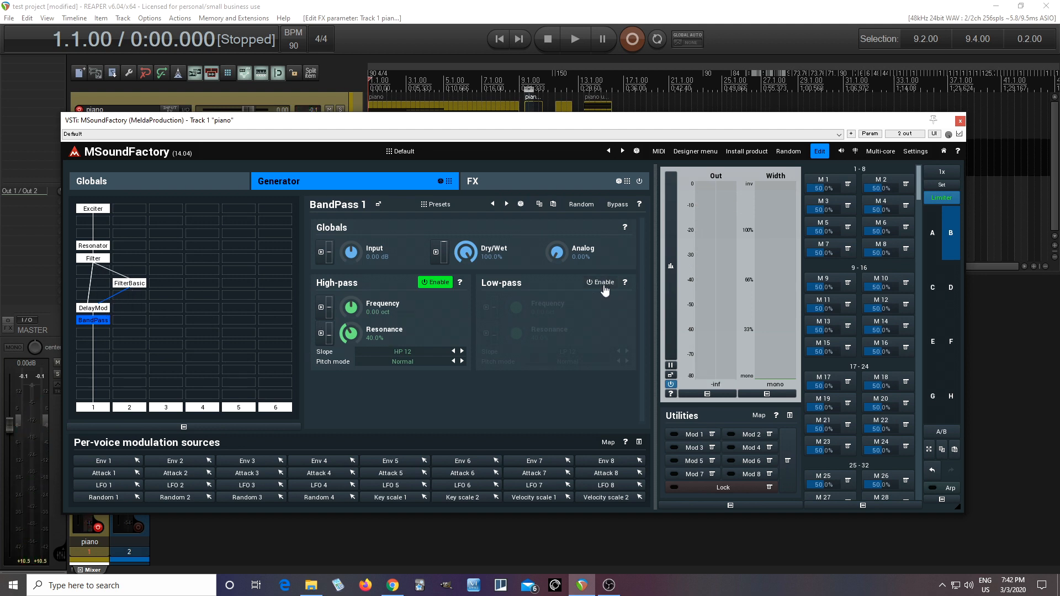
left_click(598, 281)
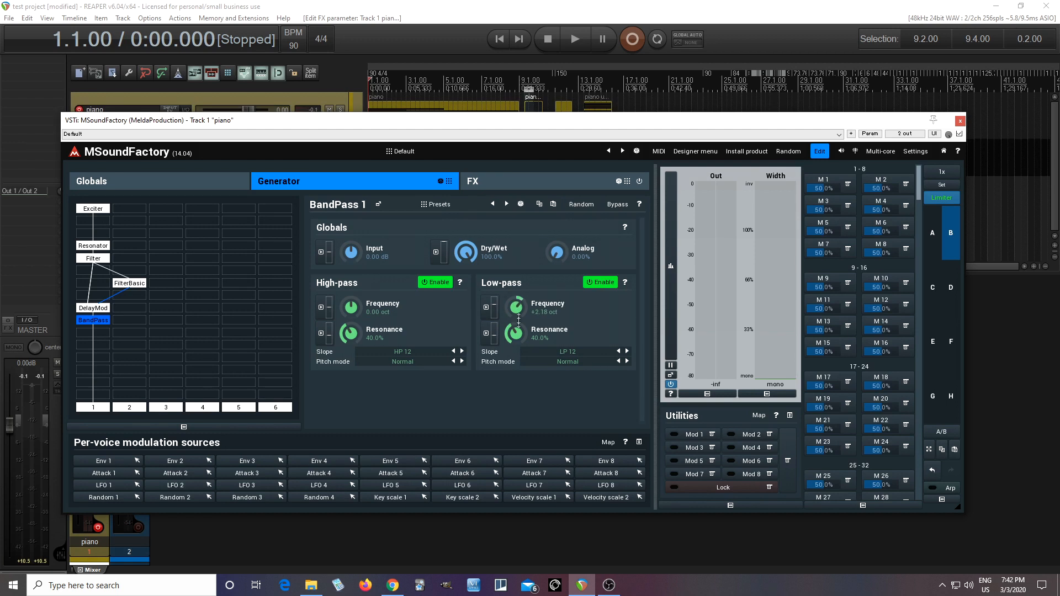
left_click_drag(516, 333, 516, 338)
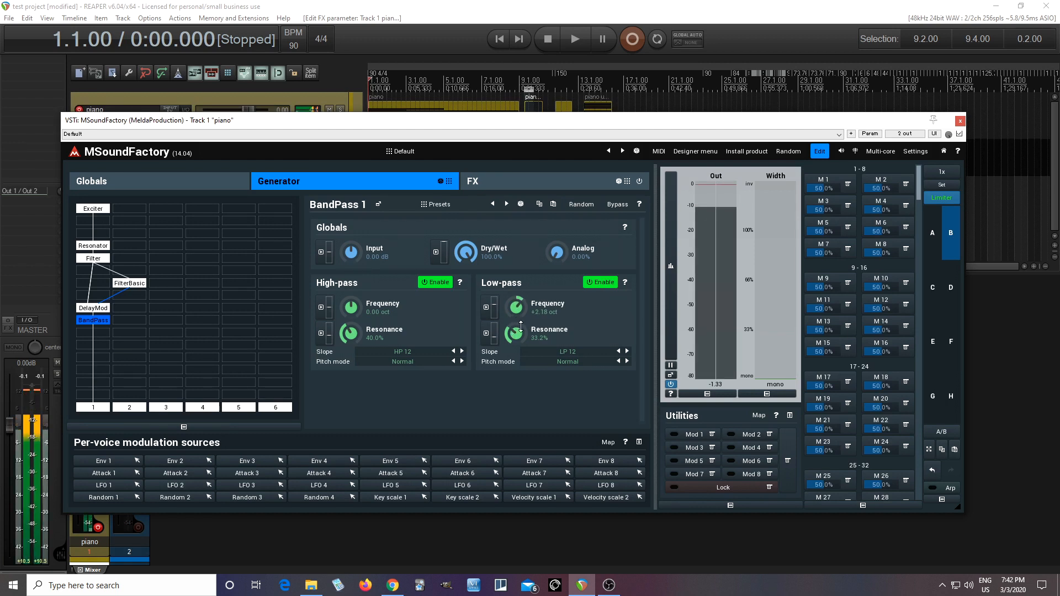
left_click_drag(516, 306, 520, 298)
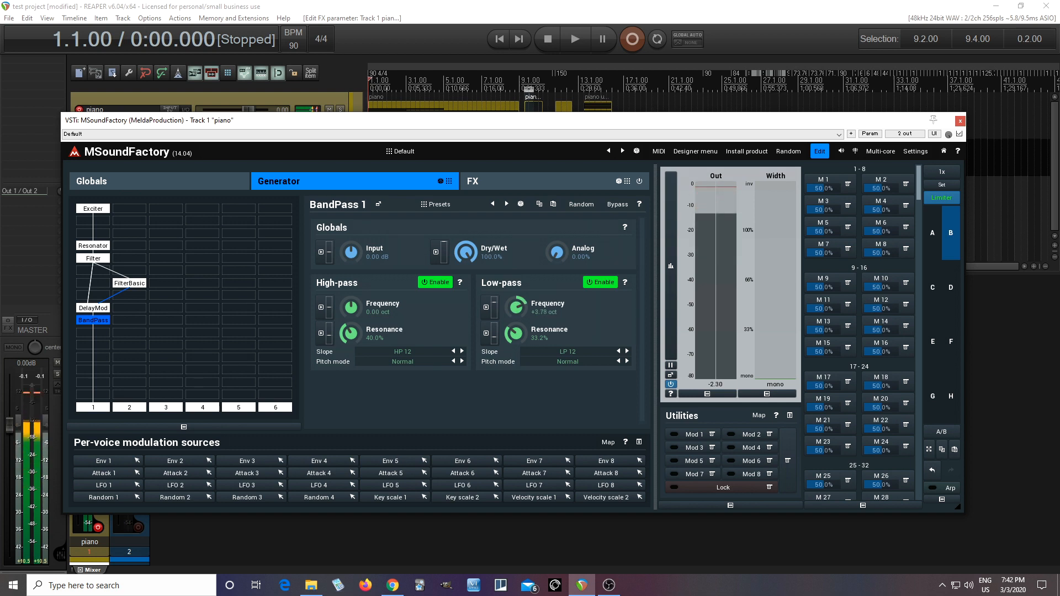
left_click_drag(516, 306, 517, 303)
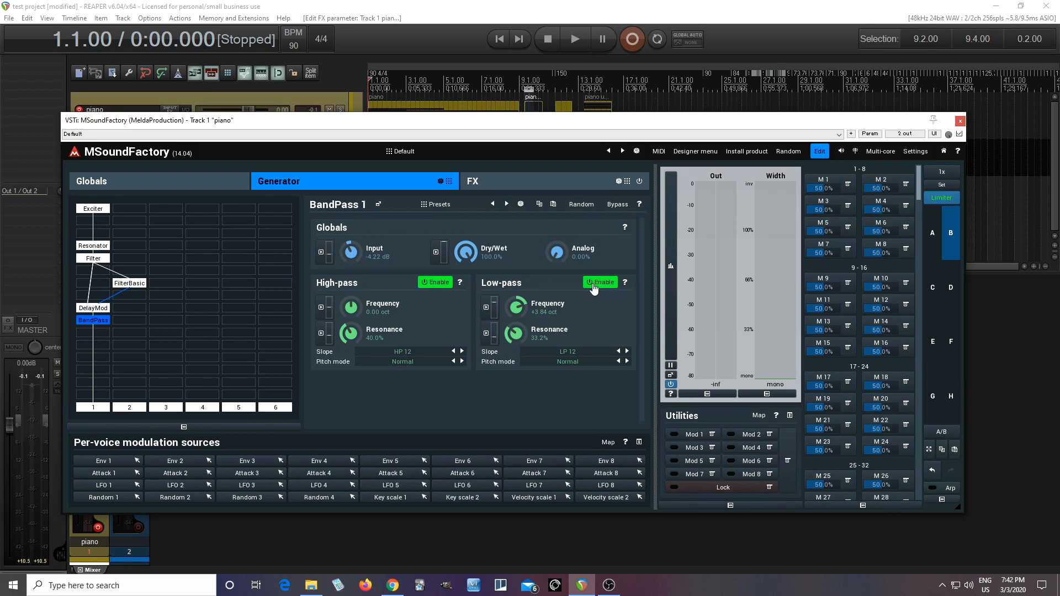
- Disable the low-pass and lower the high-pass resonance to about 19.6%
left_click(599, 281)
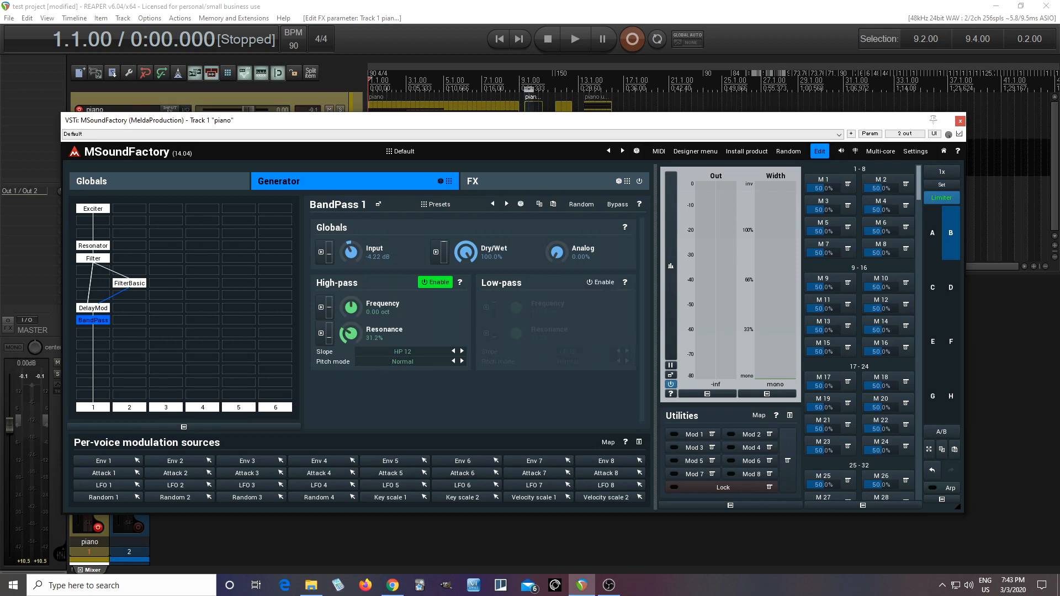
left_click_drag(350, 333, 350, 338)
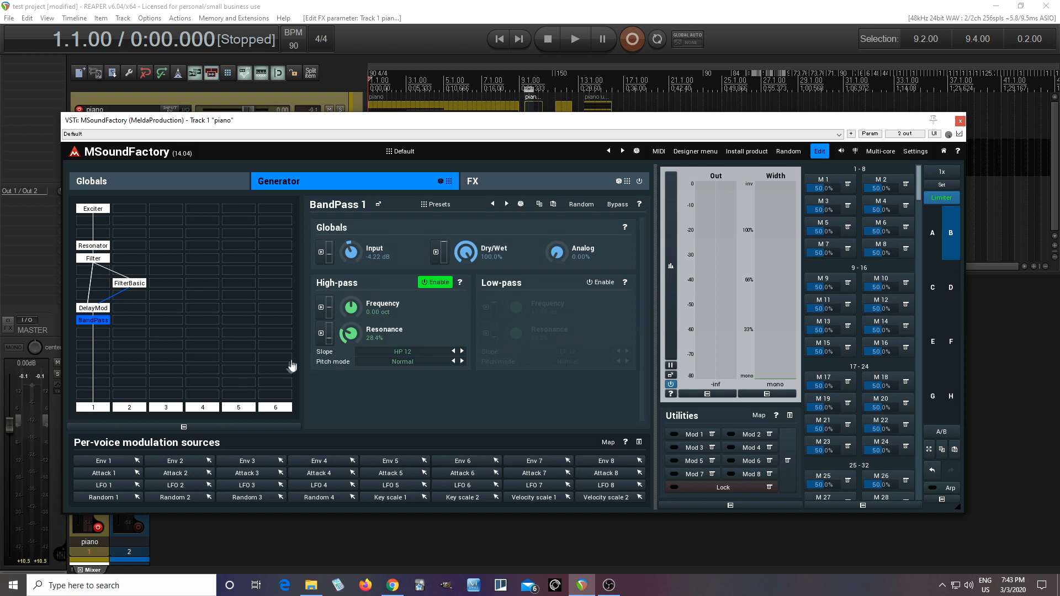
left_click_drag(349, 334, 349, 348)
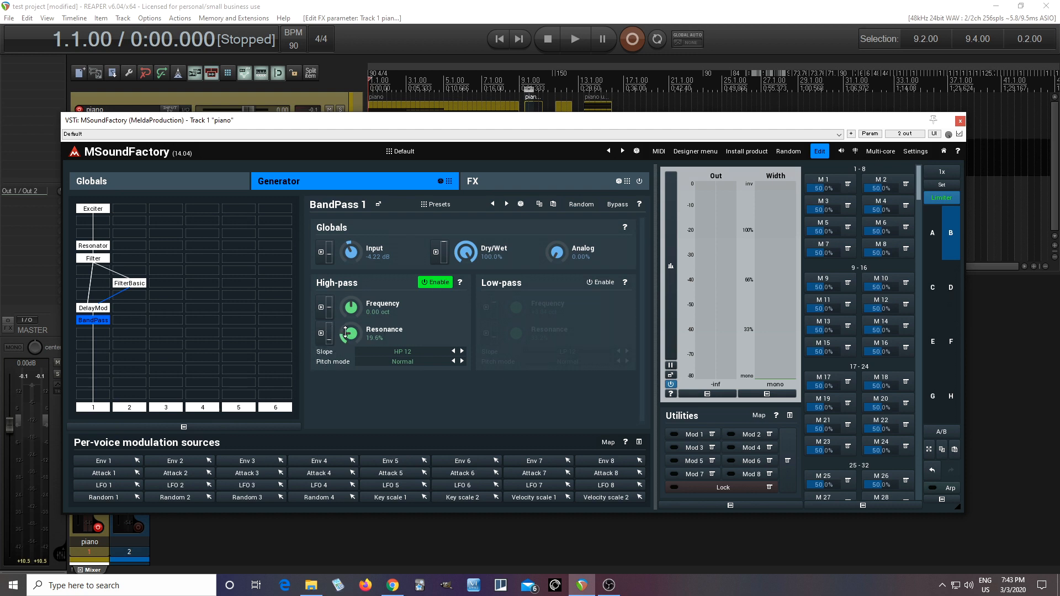
- Toggle High-pass Enable off and on repeatedly to compare, leaving it active
left_click(435, 282)
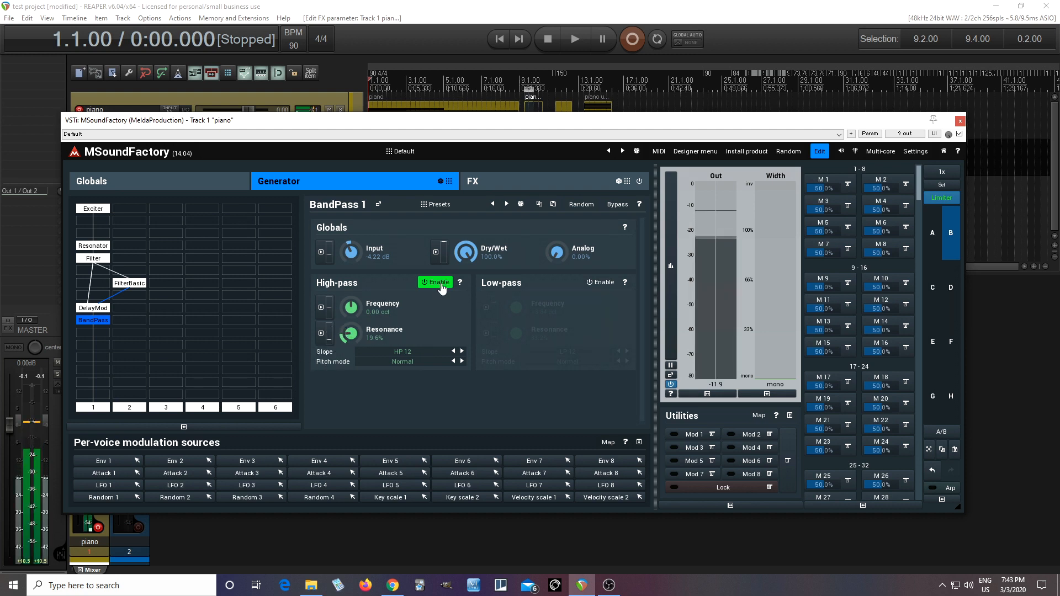
left_click(436, 281)
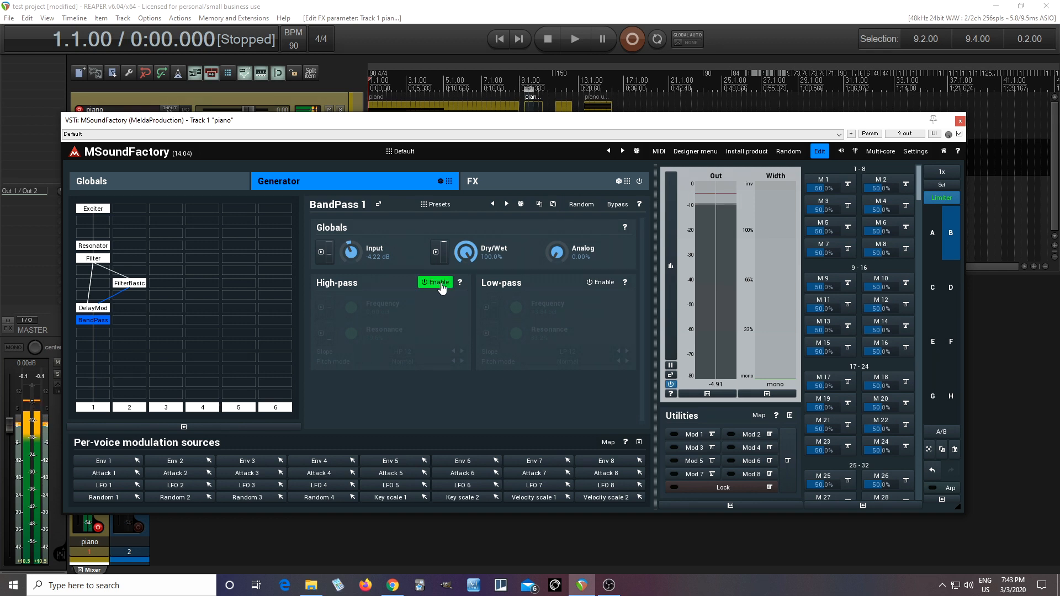
left_click(436, 282)
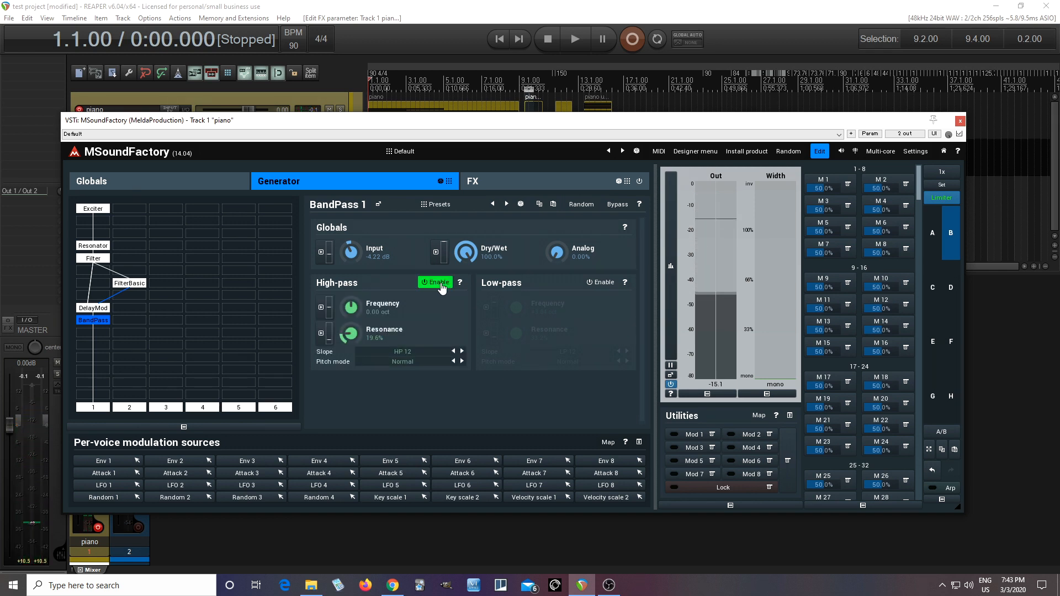
left_click(436, 282)
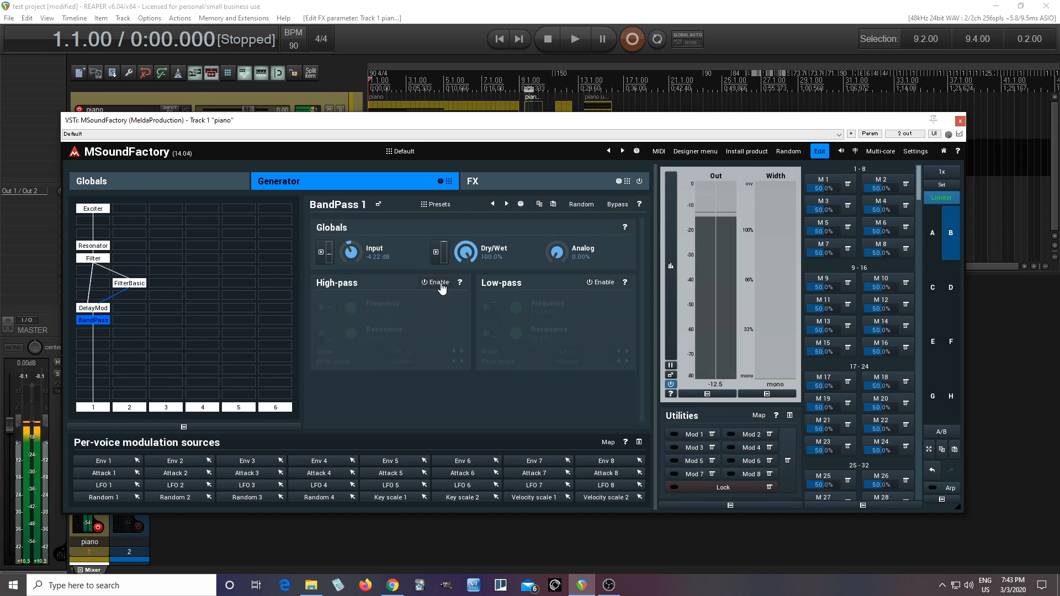
left_click(437, 281)
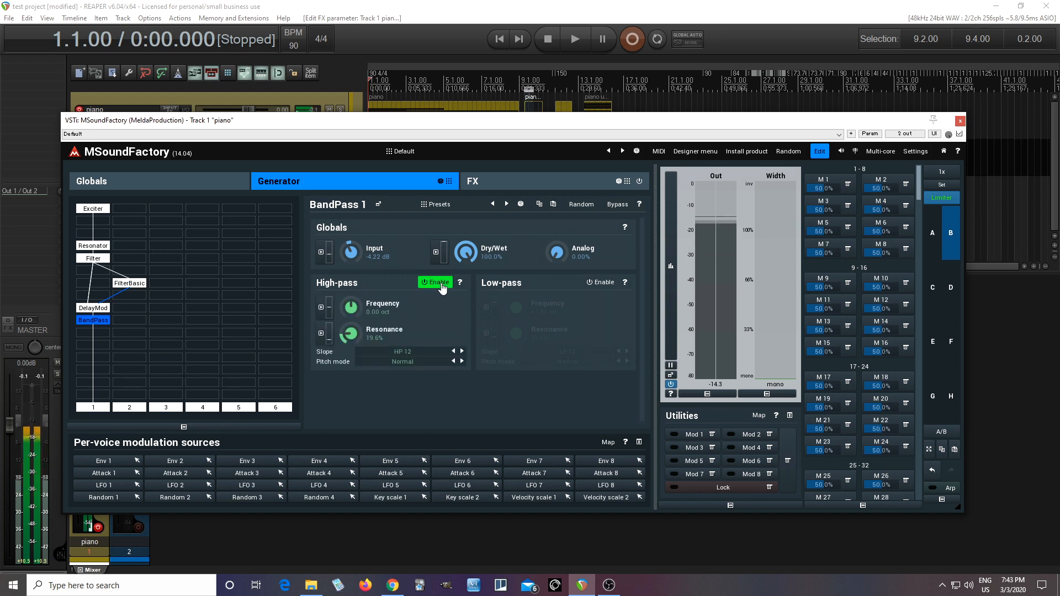